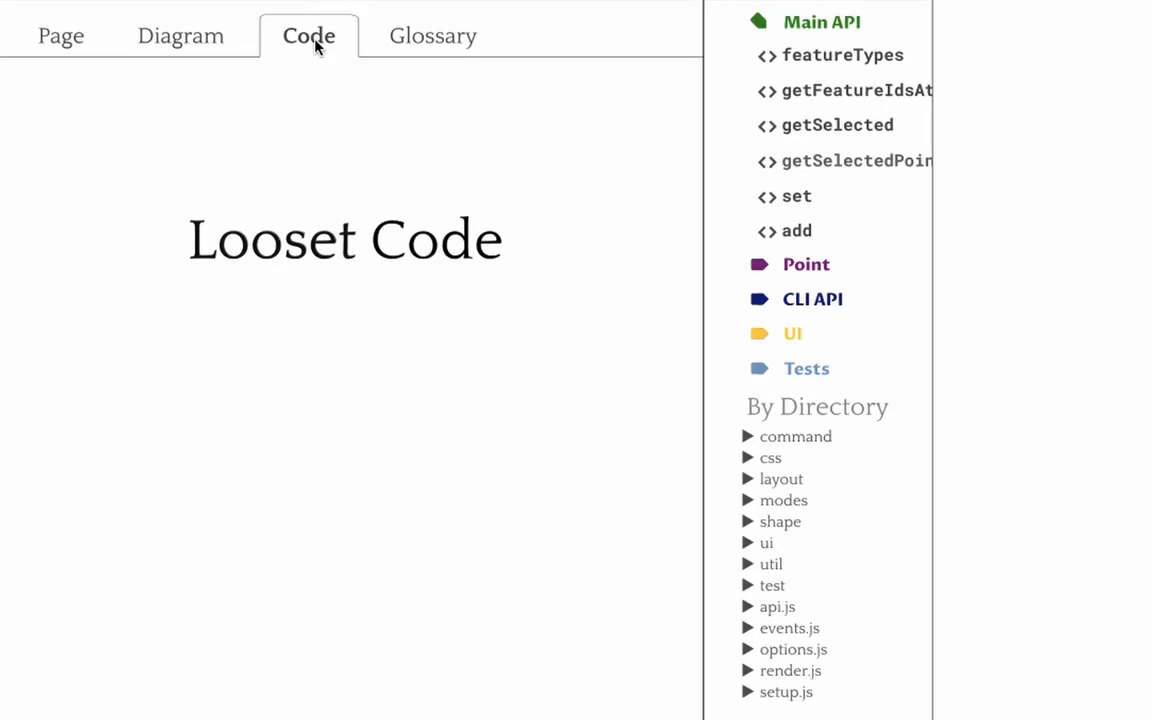
mouse_move(370, 168)
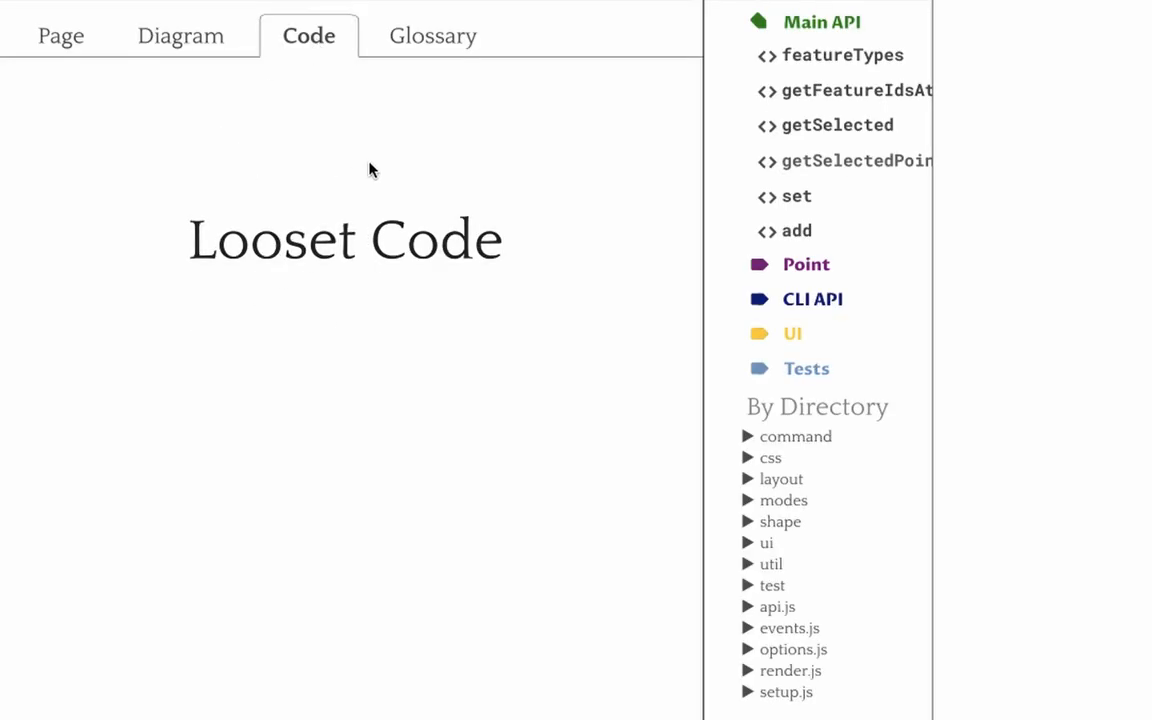
Show the annotated Code view, the Point label's Feature glossary entry, then the api.js dependency diagram.
click(820, 20)
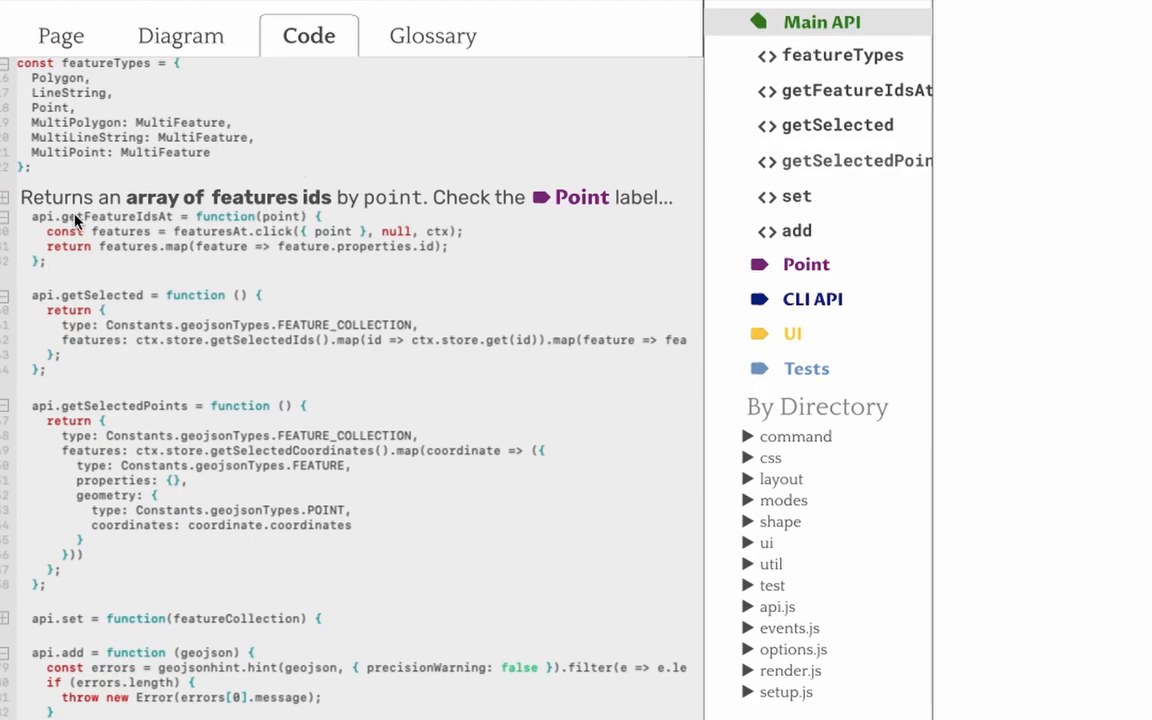
click(432, 36)
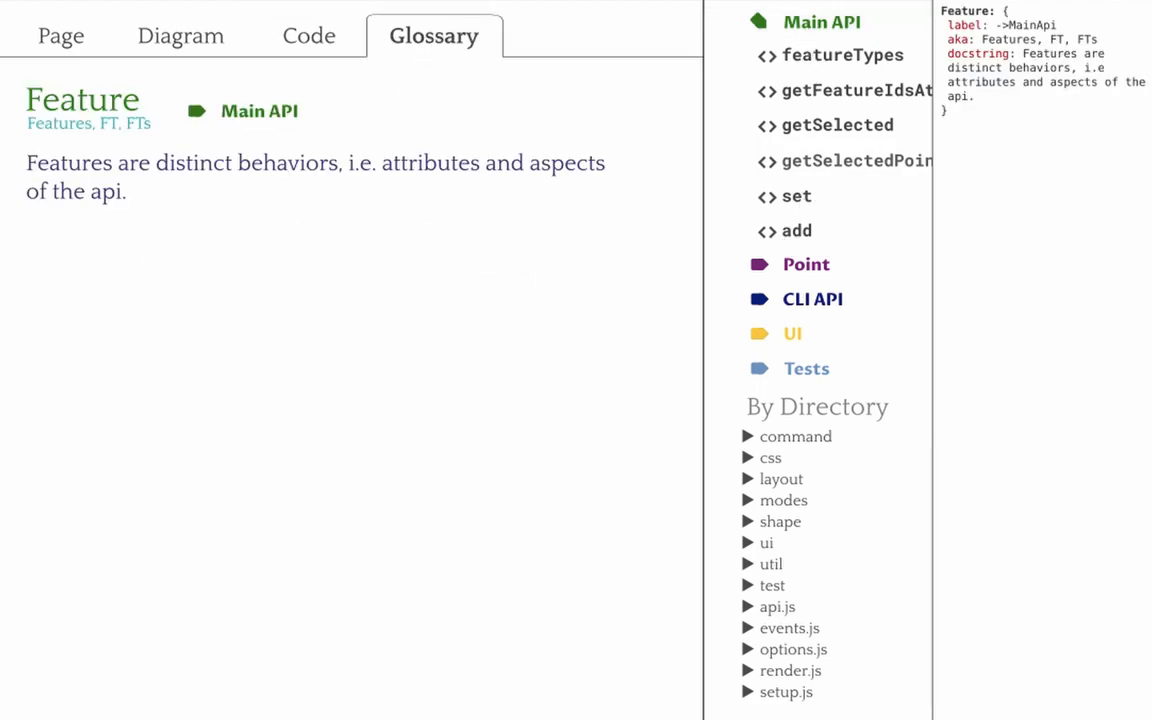
click(806, 264)
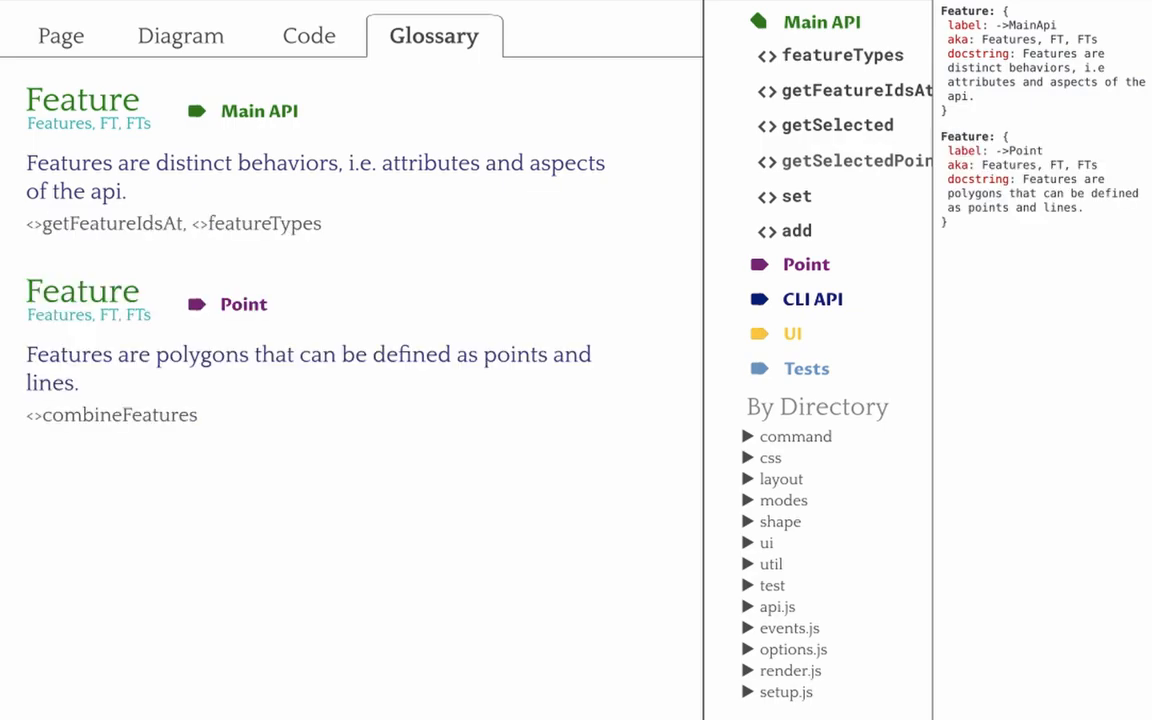
click(180, 36)
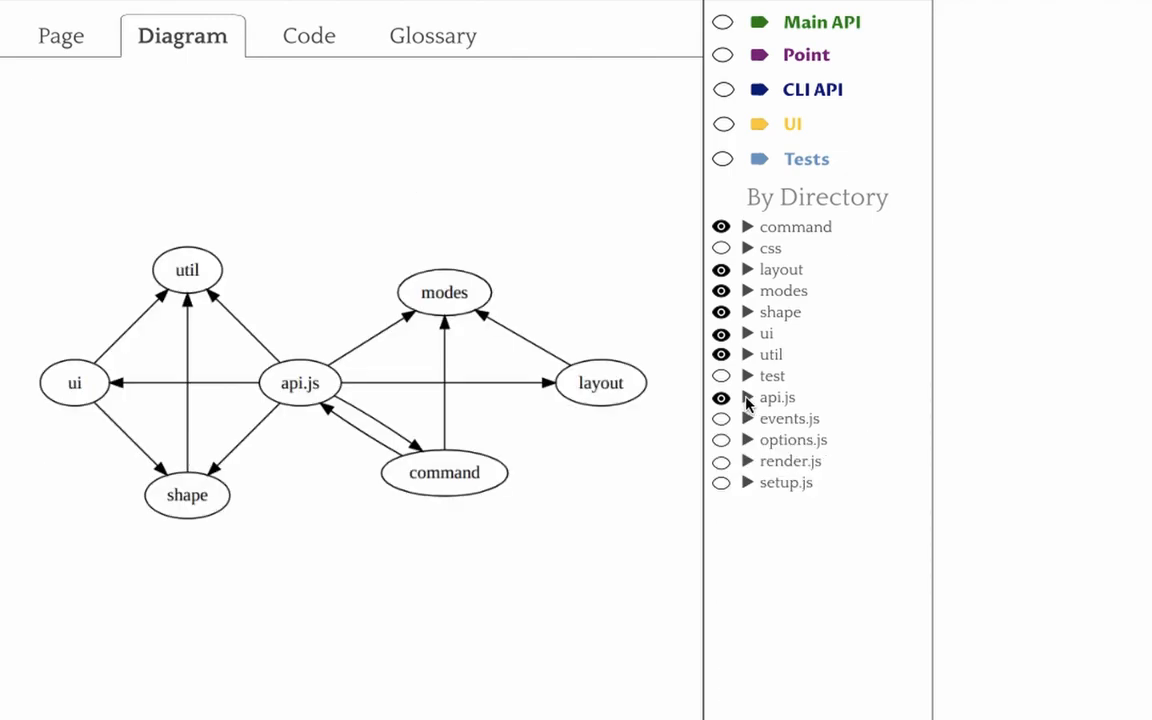
click(722, 124)
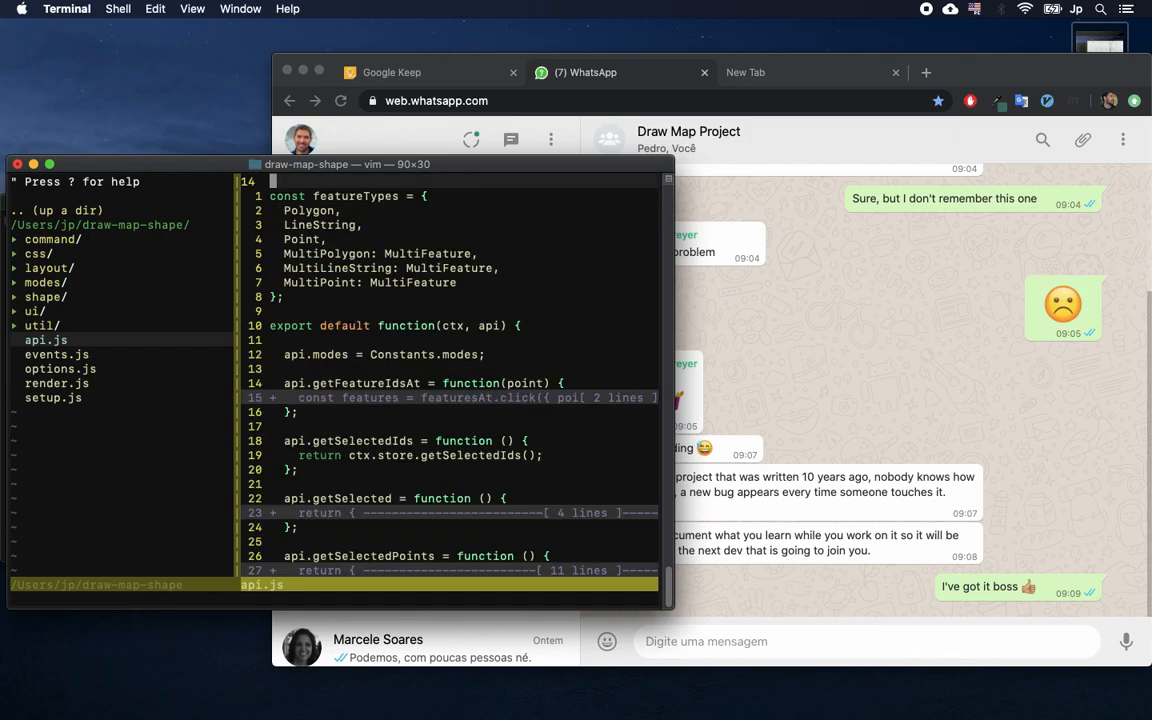
Search Google for 'documentation tool' and land on the jponline/looset GitHub repository.
click(744, 72)
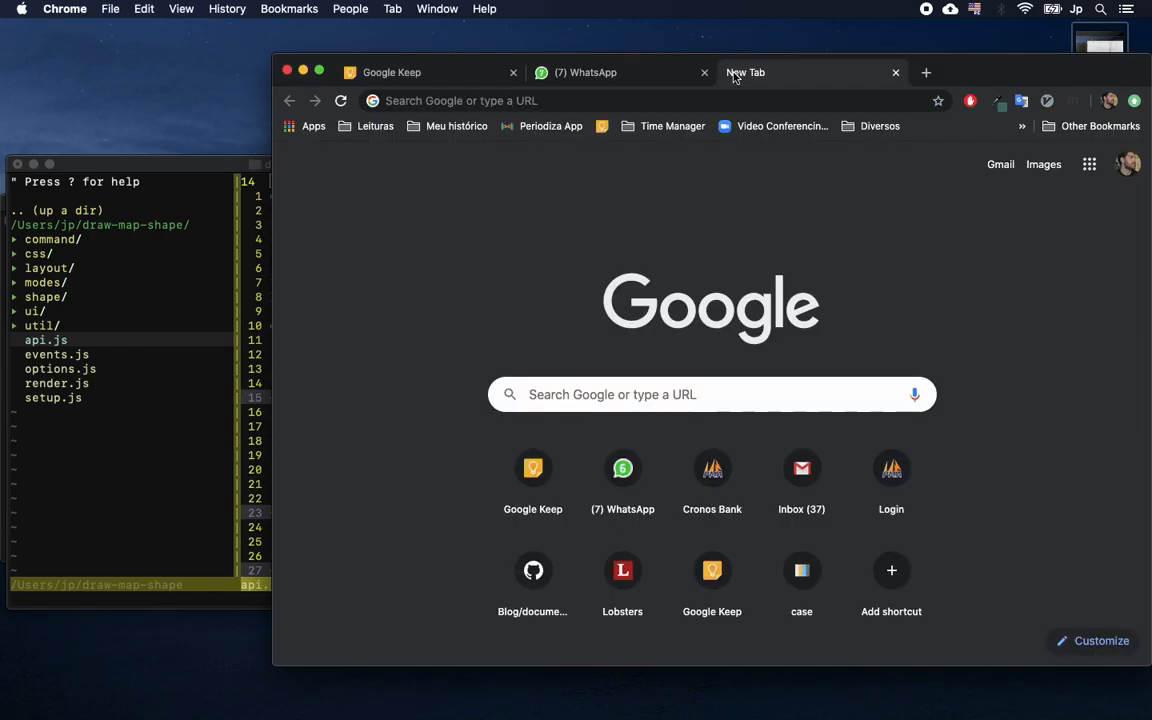
text(documentation tool)
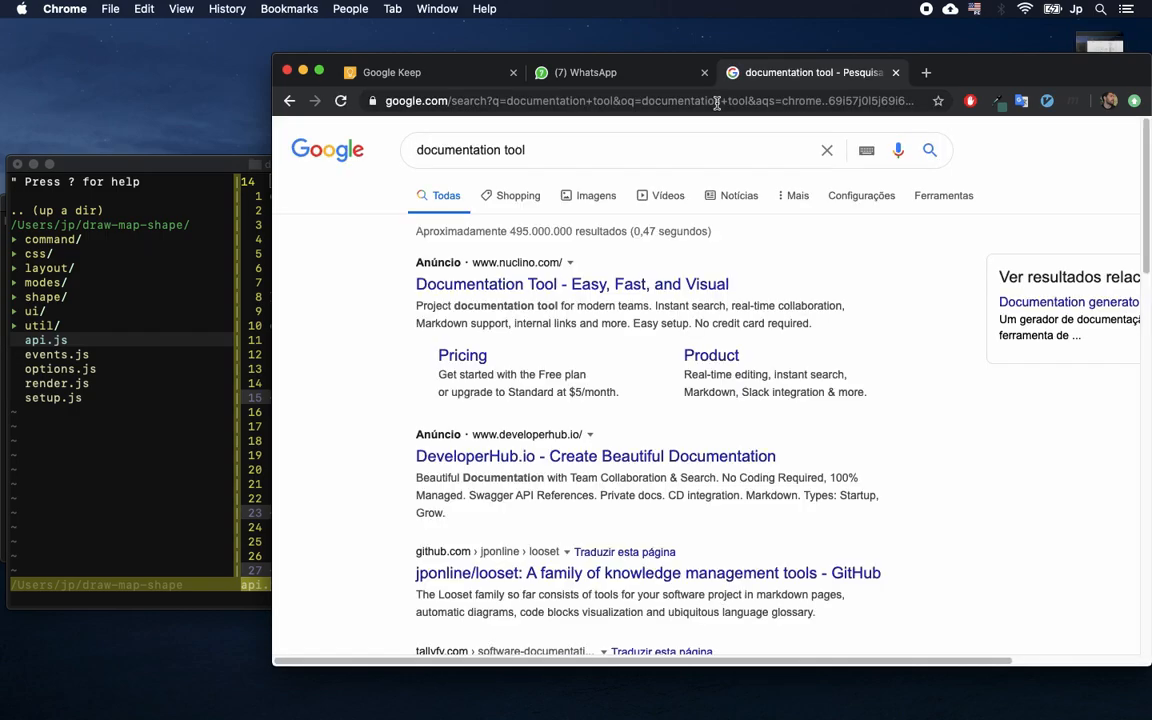
click(924, 72)
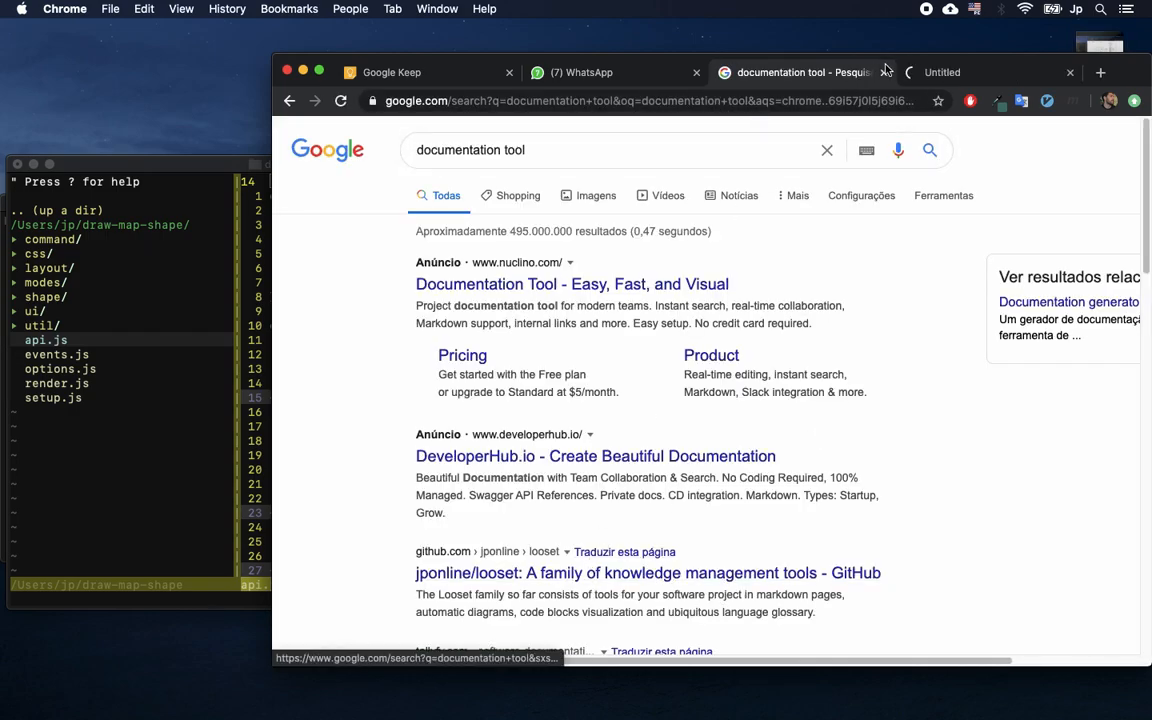
click(648, 572)
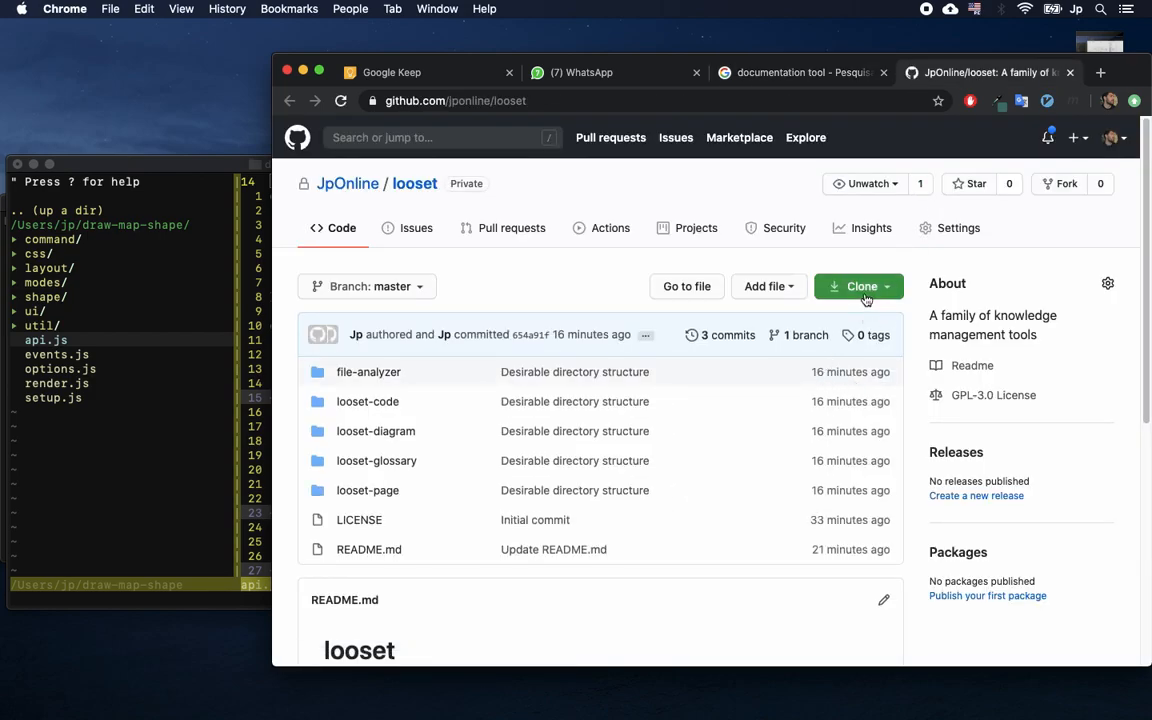
Get the clone address and select the README's ./launch-looset.sh command line.
click(856, 286)
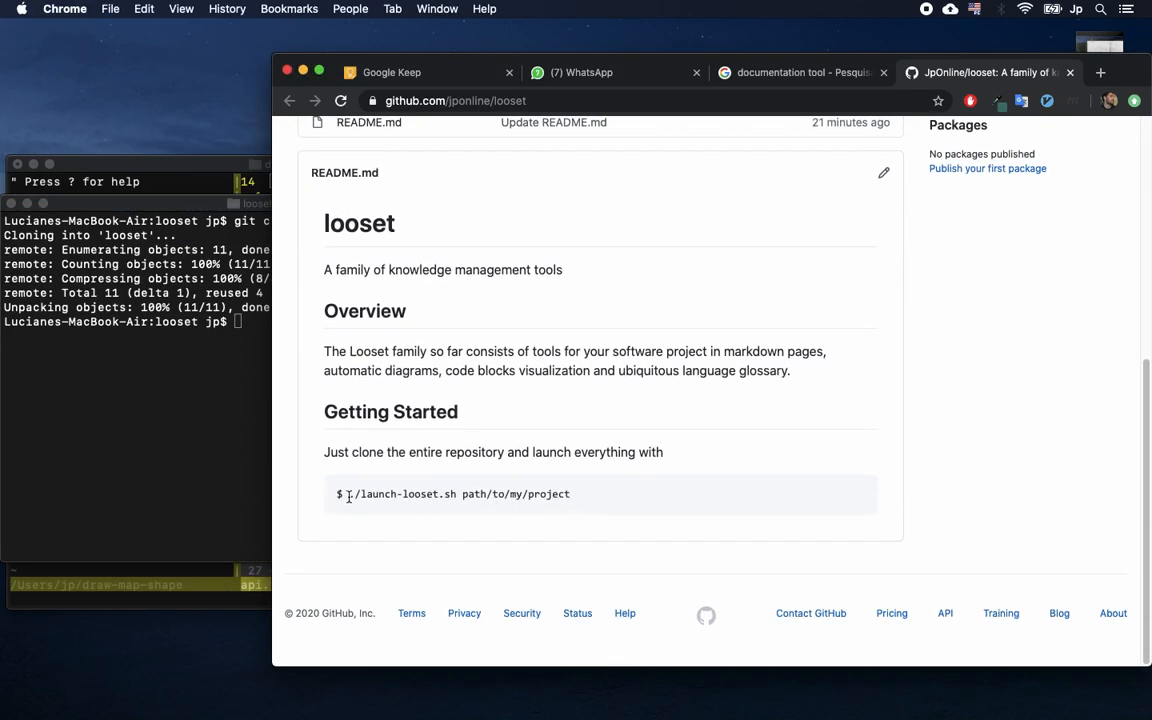
triple_click(456, 494)
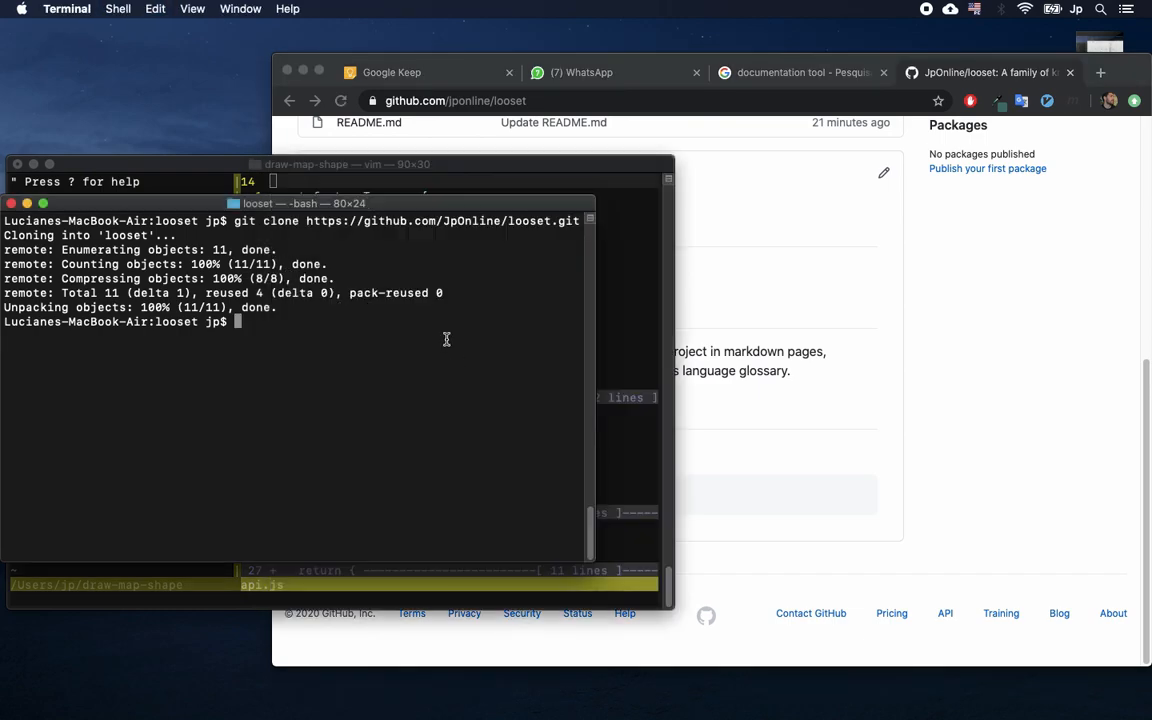
Run ./launch-looset.sh against ../draw-map-shape/, serving HTTP on port 5667.
text(./launch-looset.sh path/)
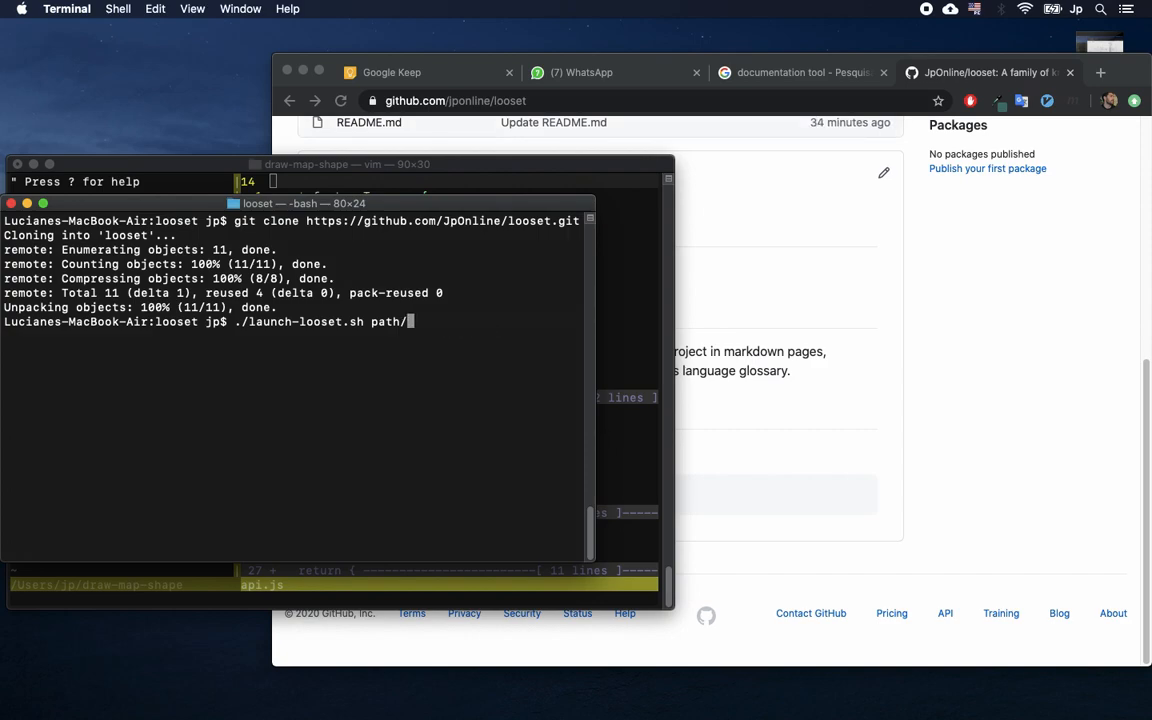
key(Backspace)
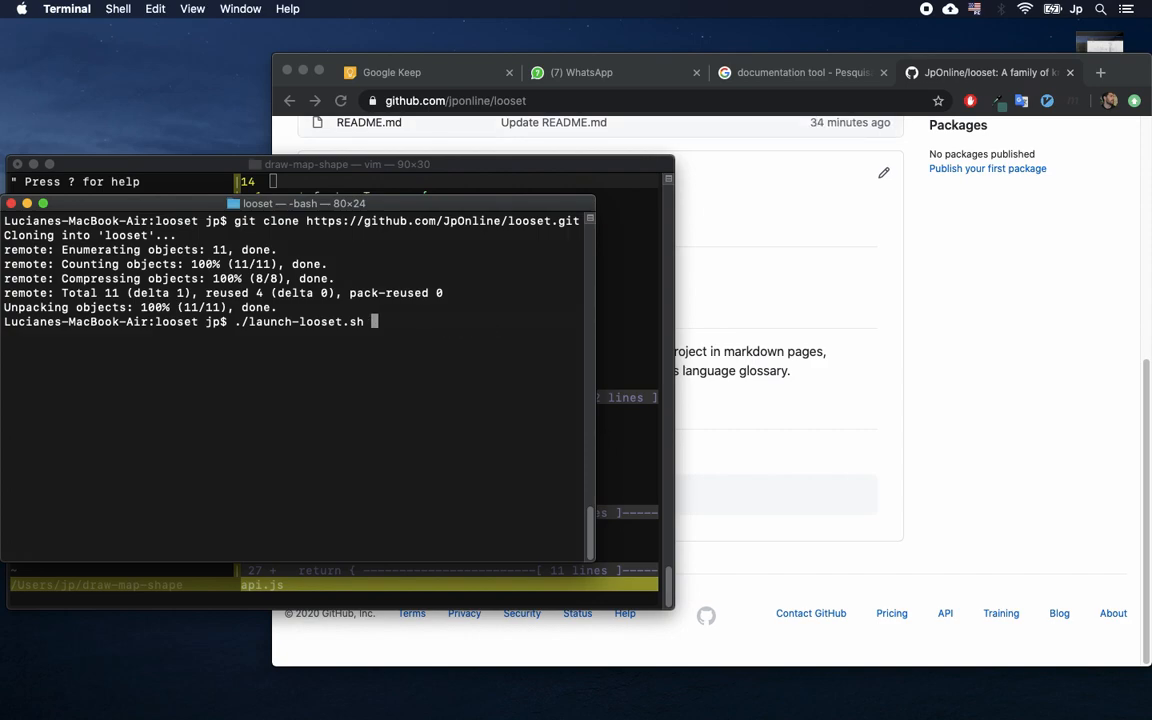
text(dra)
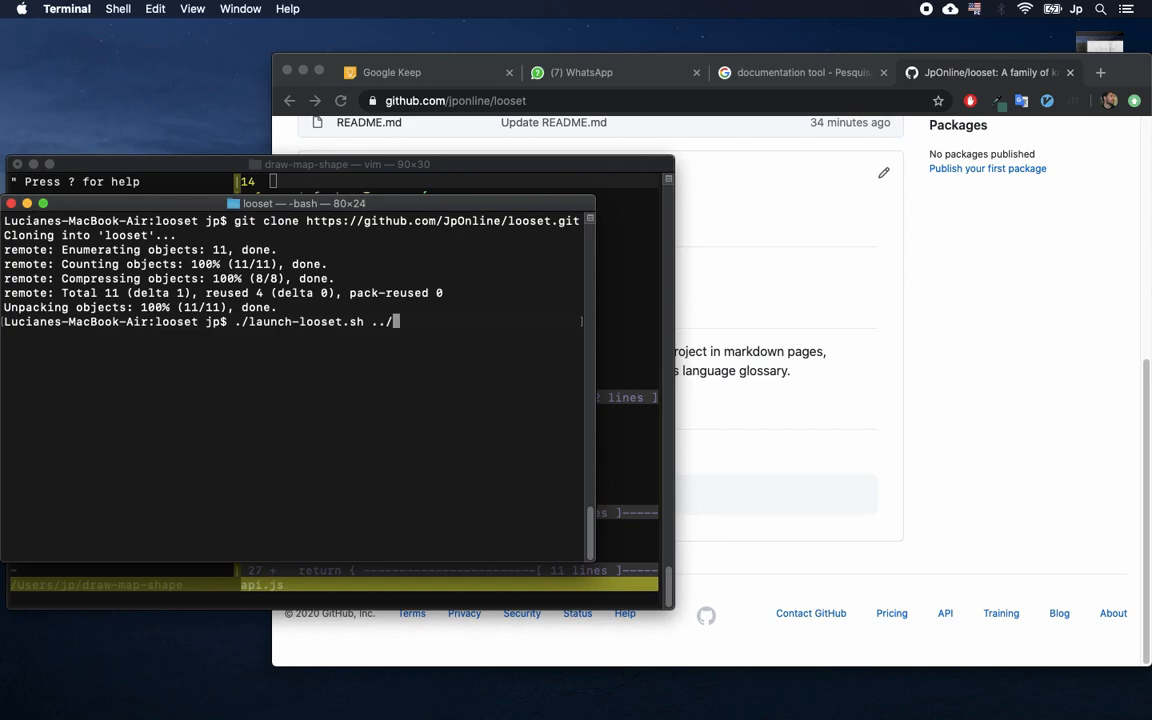
text(draw-map-shape/)
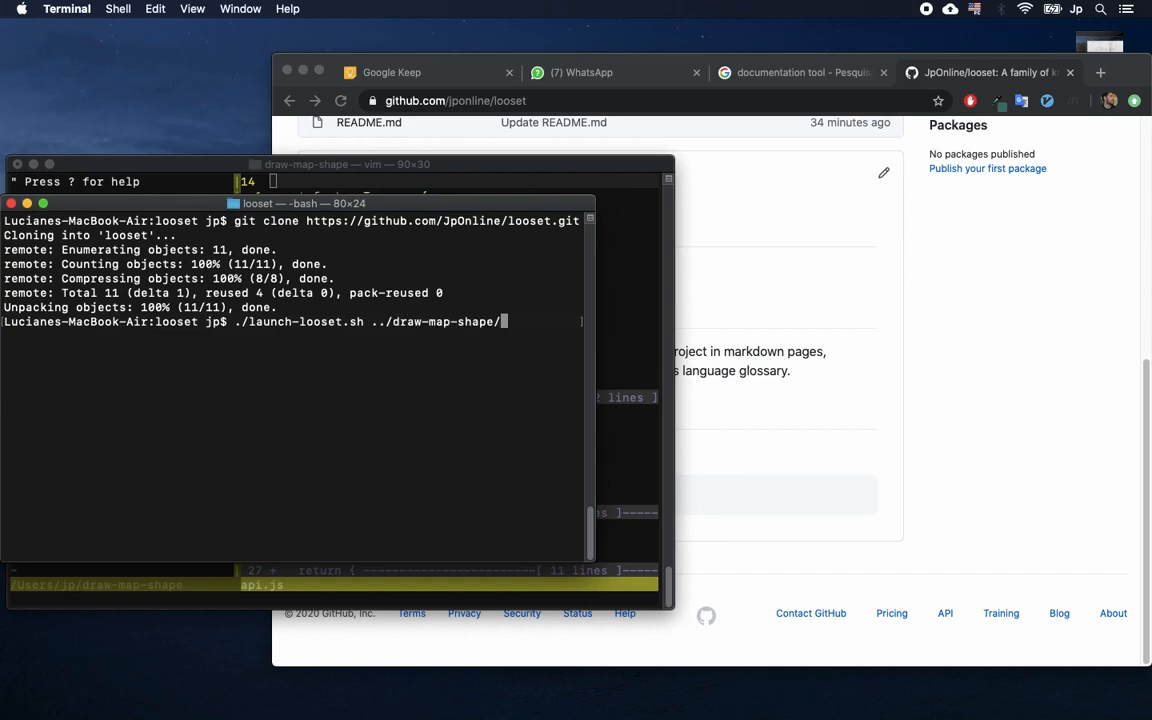
key(Return)
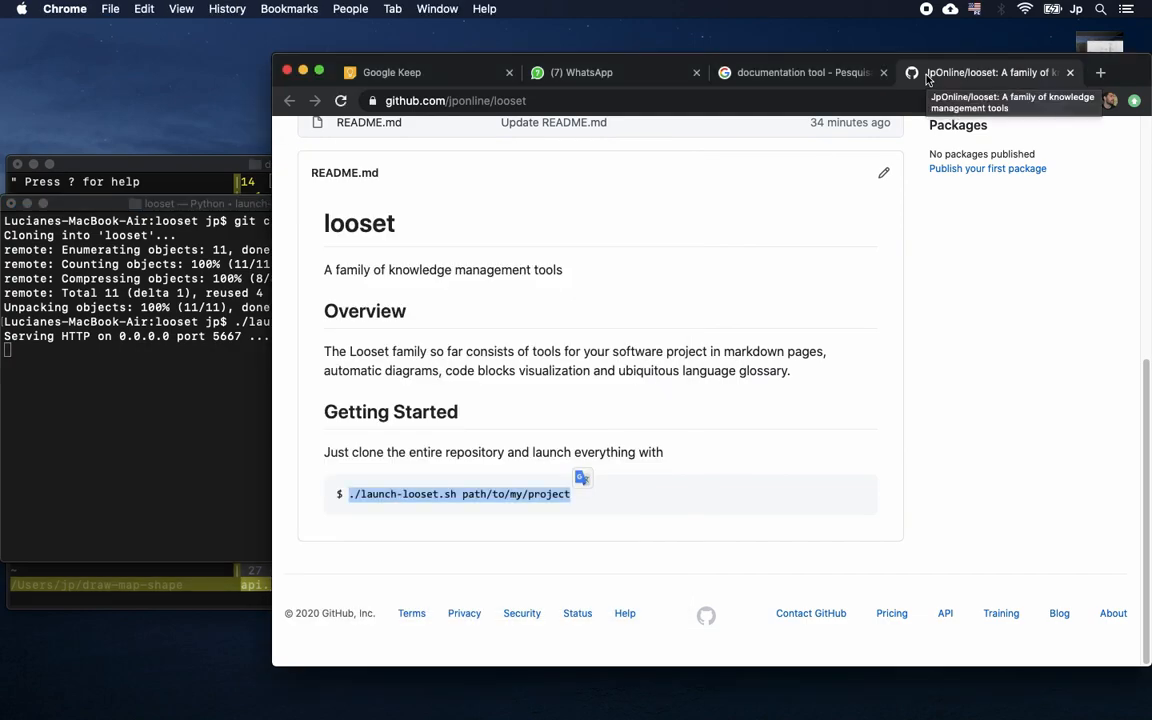
Load the locally served Looset docs at localhost:5667.
click(476, 100)
text(localhost)
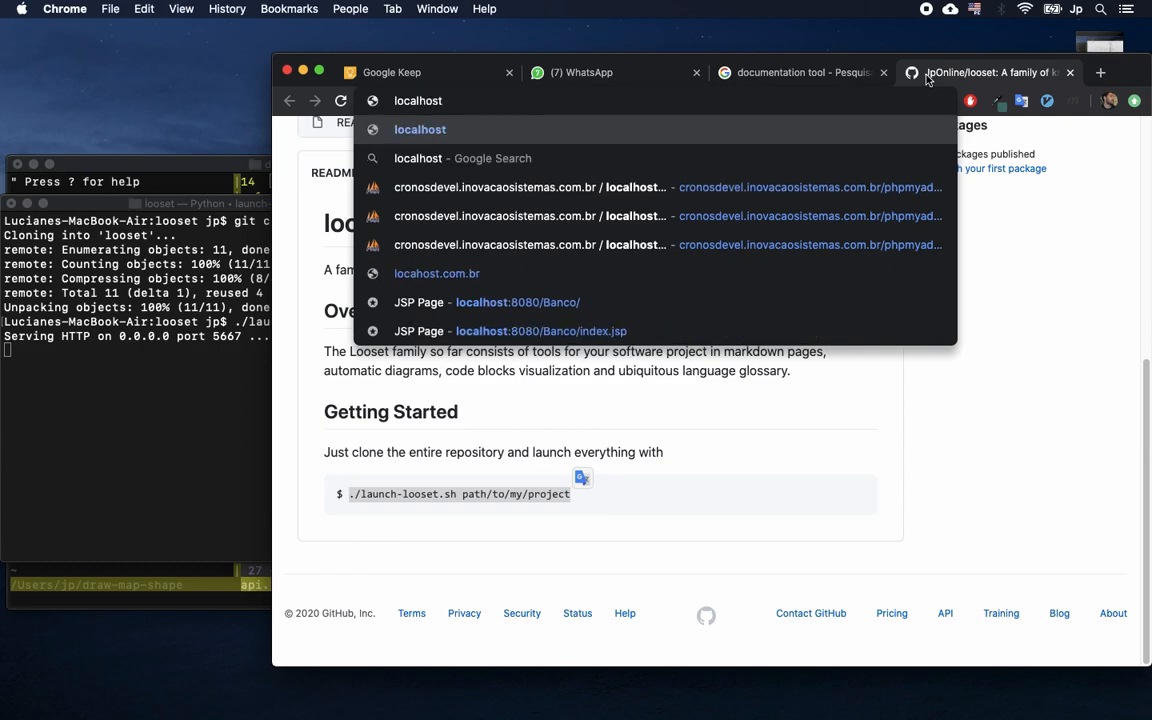
text(:5667)
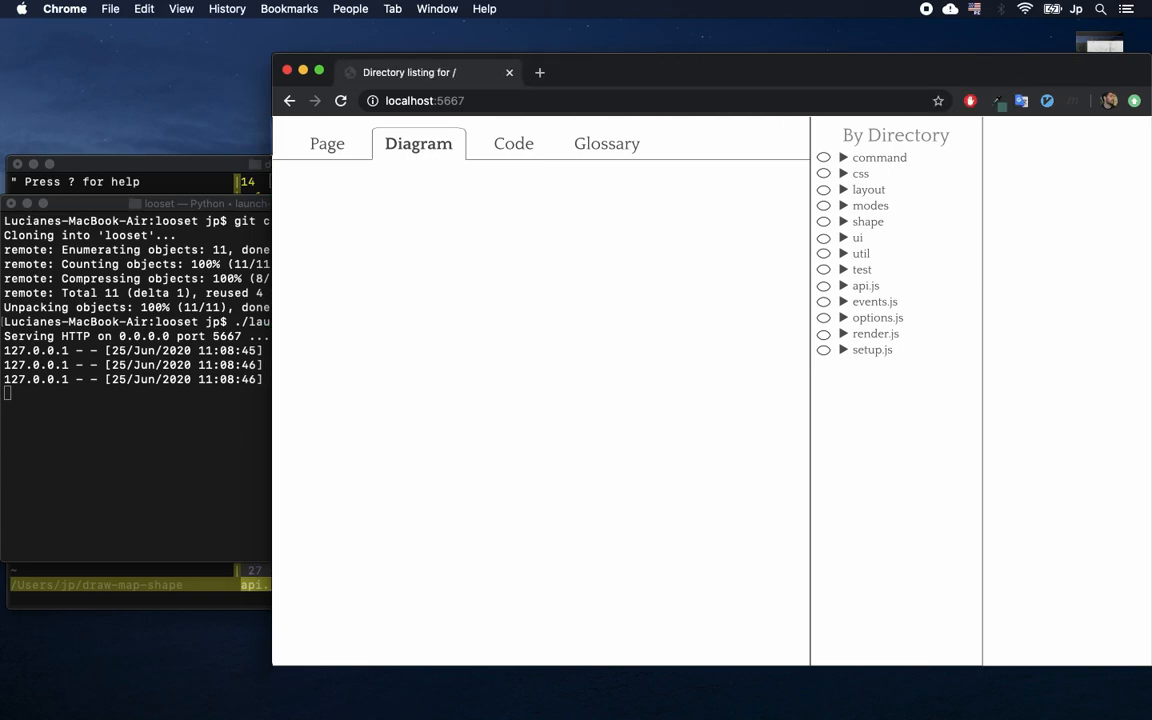
Add api.js to the diagram, expanding it into its functions and collapsing it again.
click(824, 284)
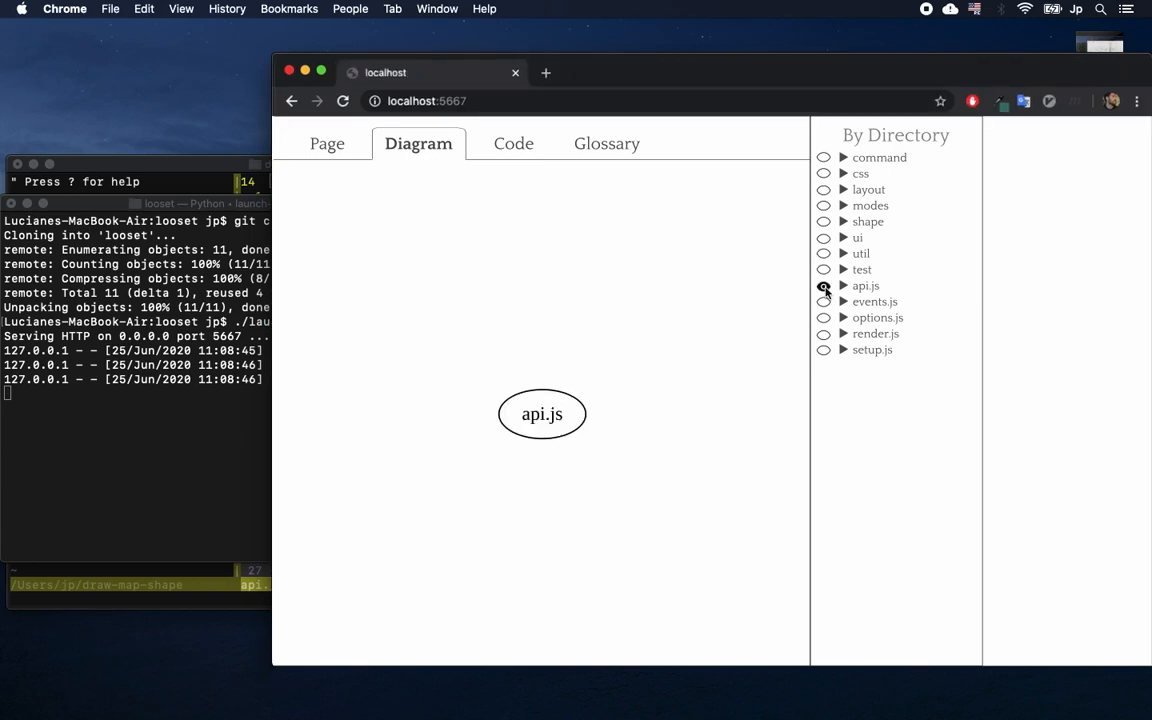
click(844, 284)
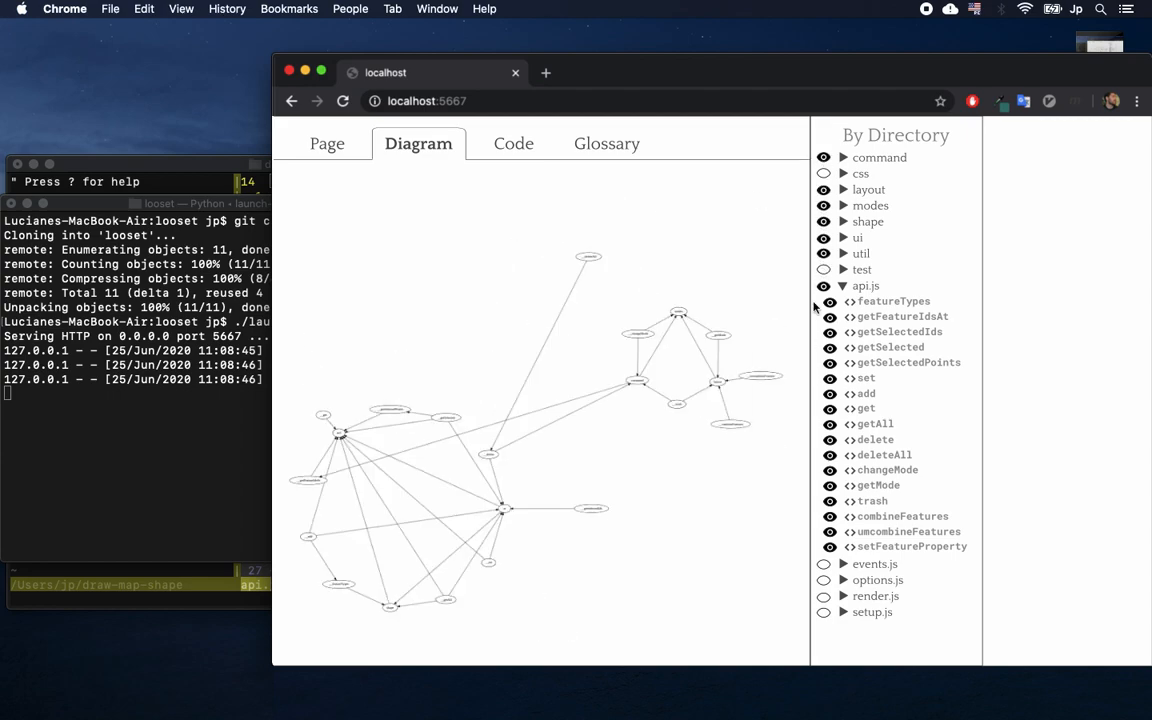
click(844, 284)
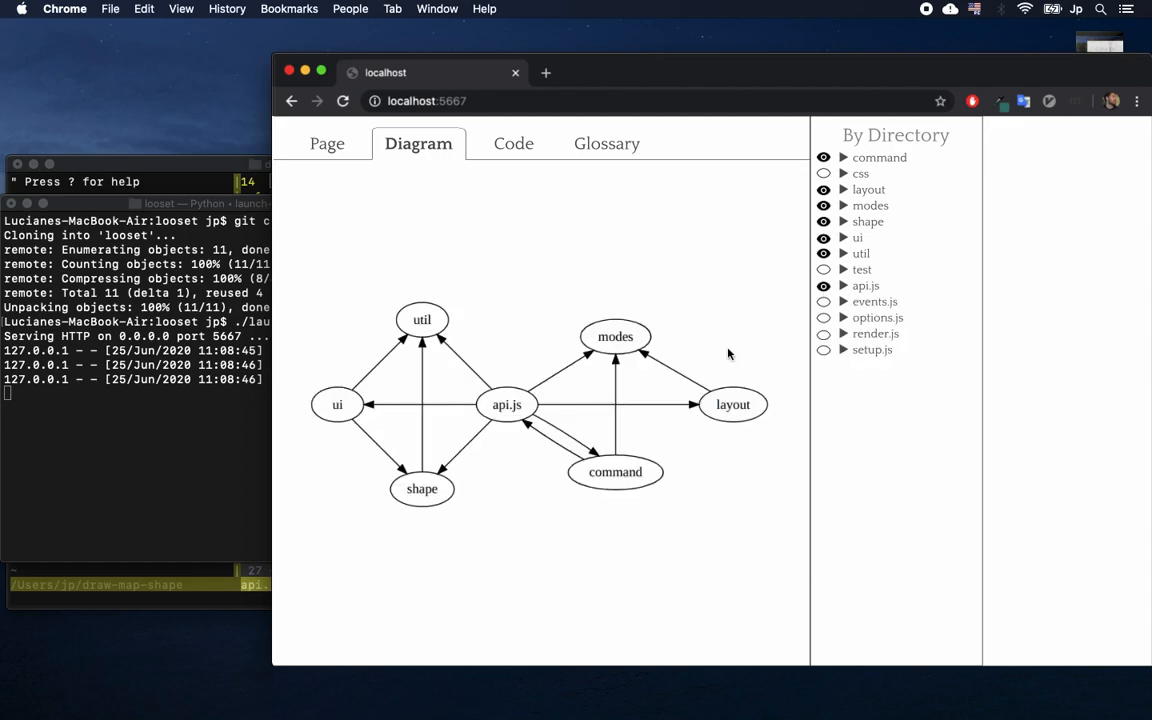
mouse_move(496, 444)
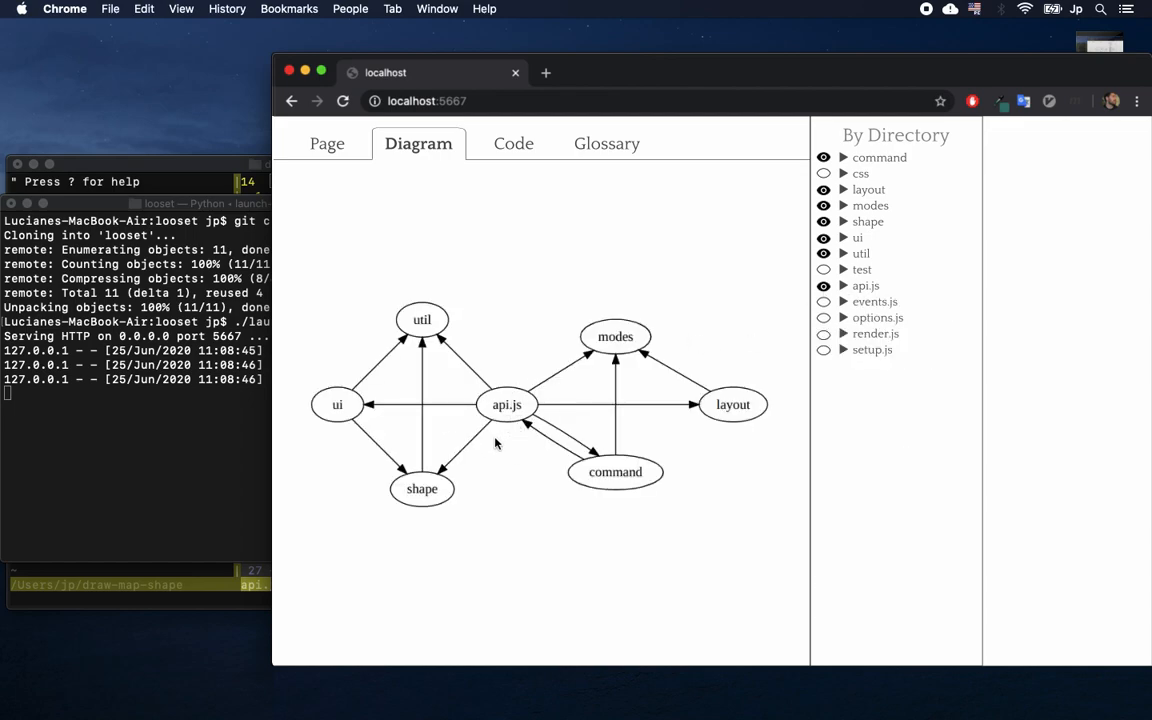
click(844, 284)
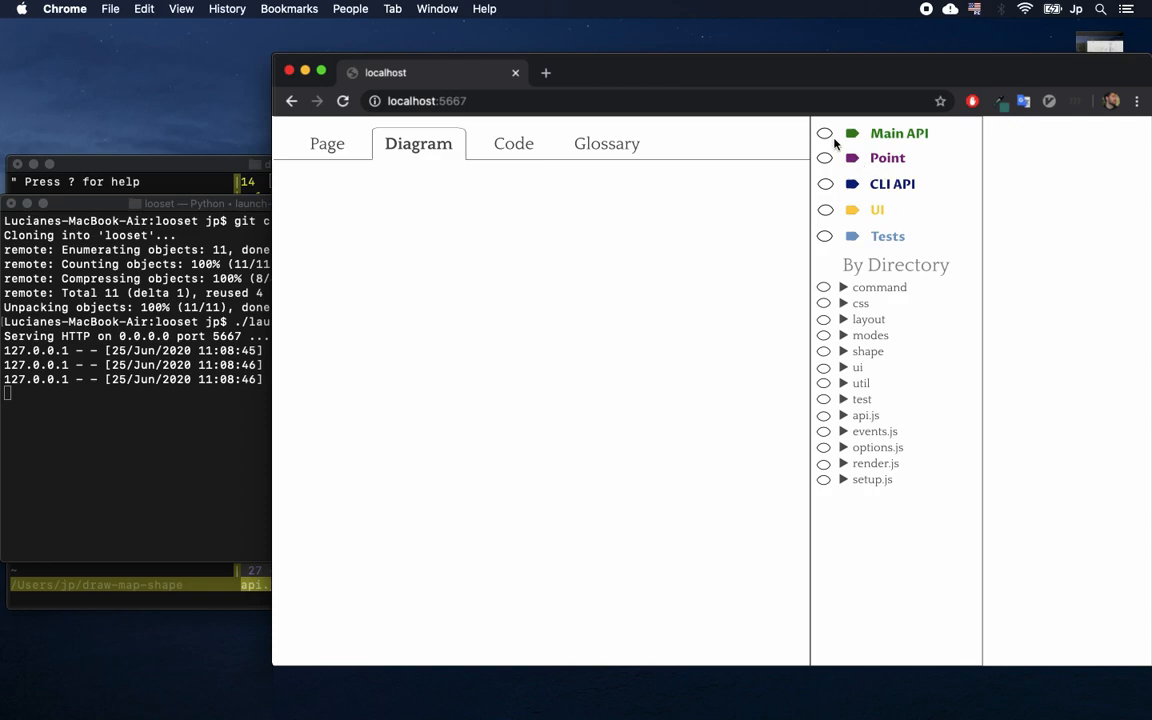
Add the Main API label to the tag diagram and expand it.
click(824, 132)
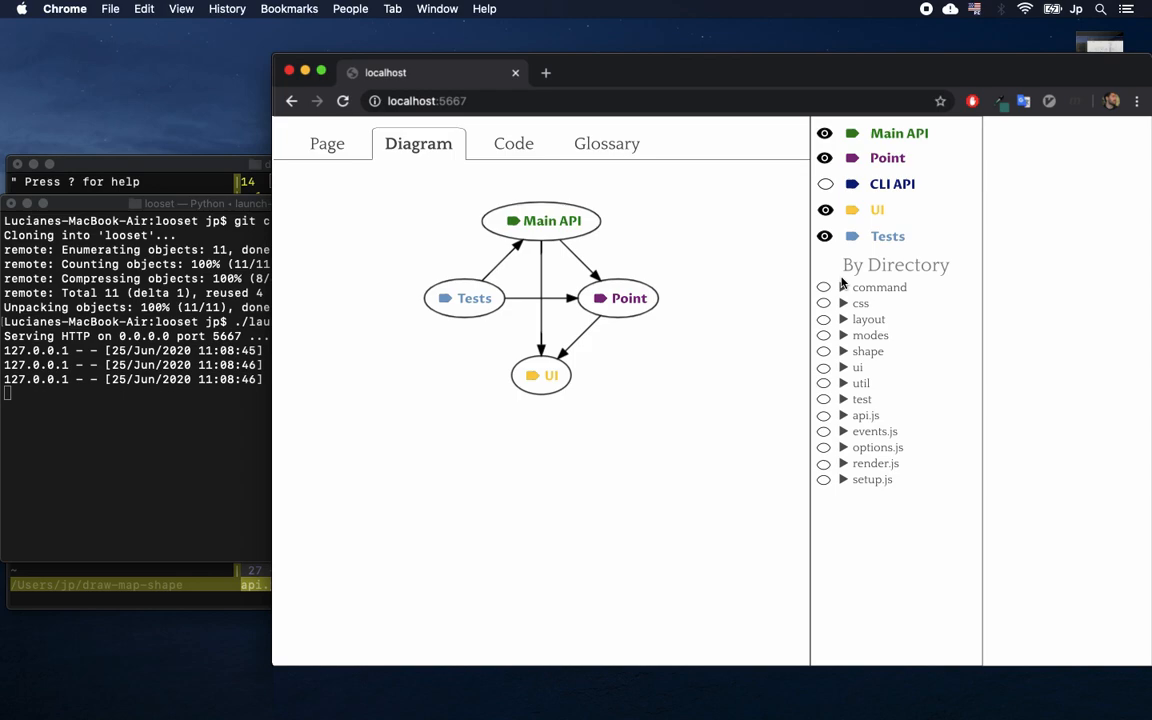
click(852, 132)
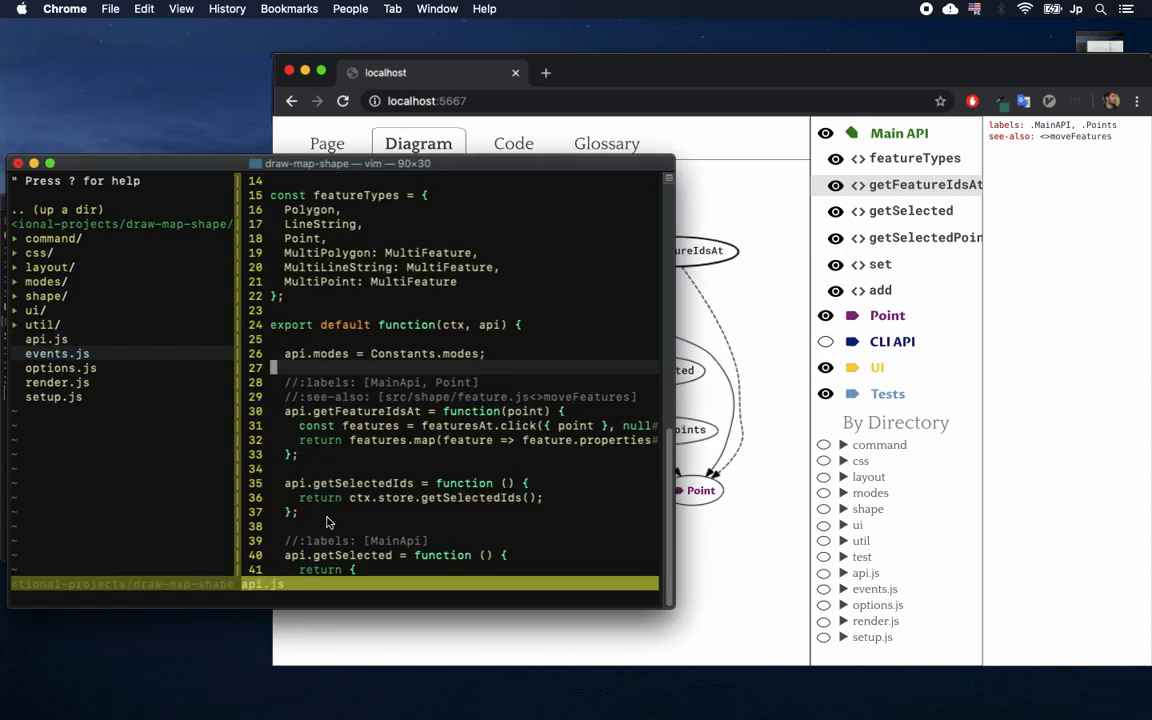
mouse_move(632, 412)
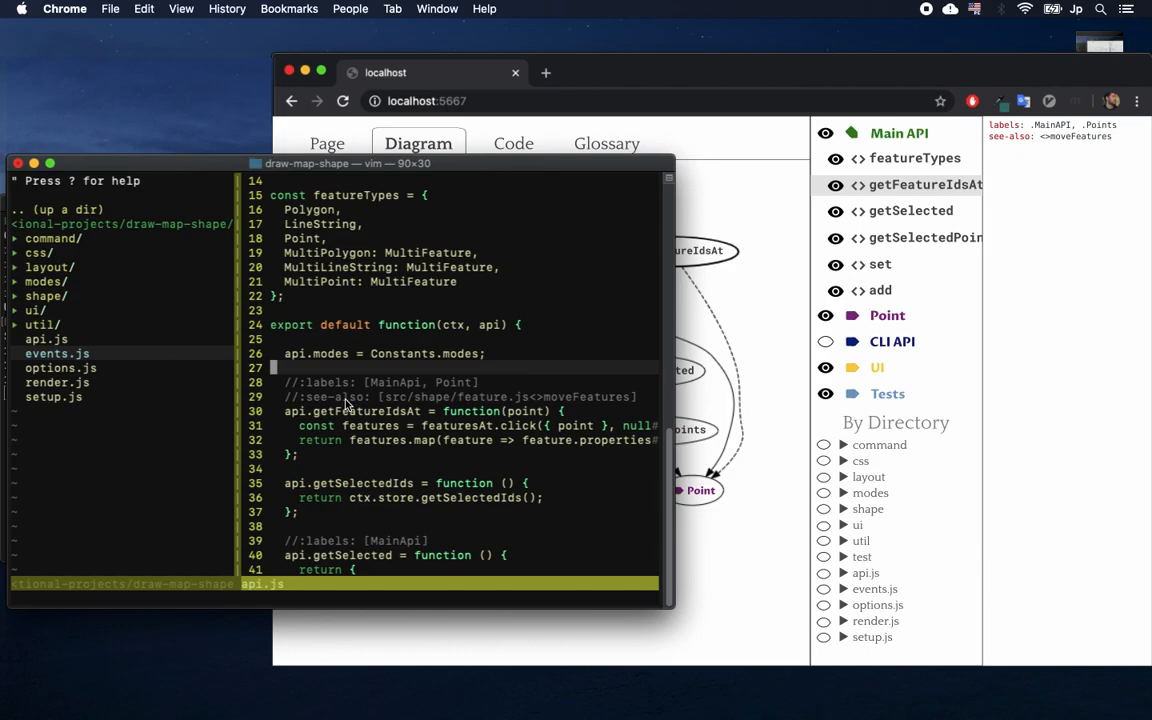
Return the Looset docs to the empty Page view.
click(328, 144)
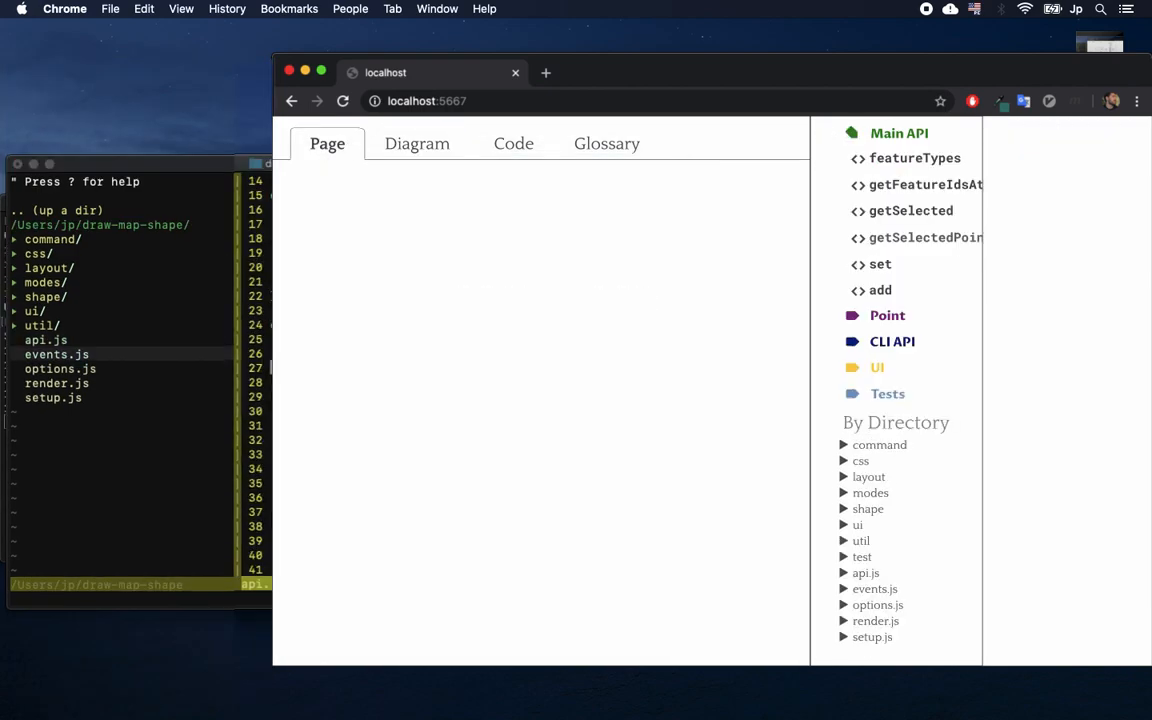
Show the getFeatureIdsAt page with its labels, source snippet, Examples and See Also.
click(924, 184)
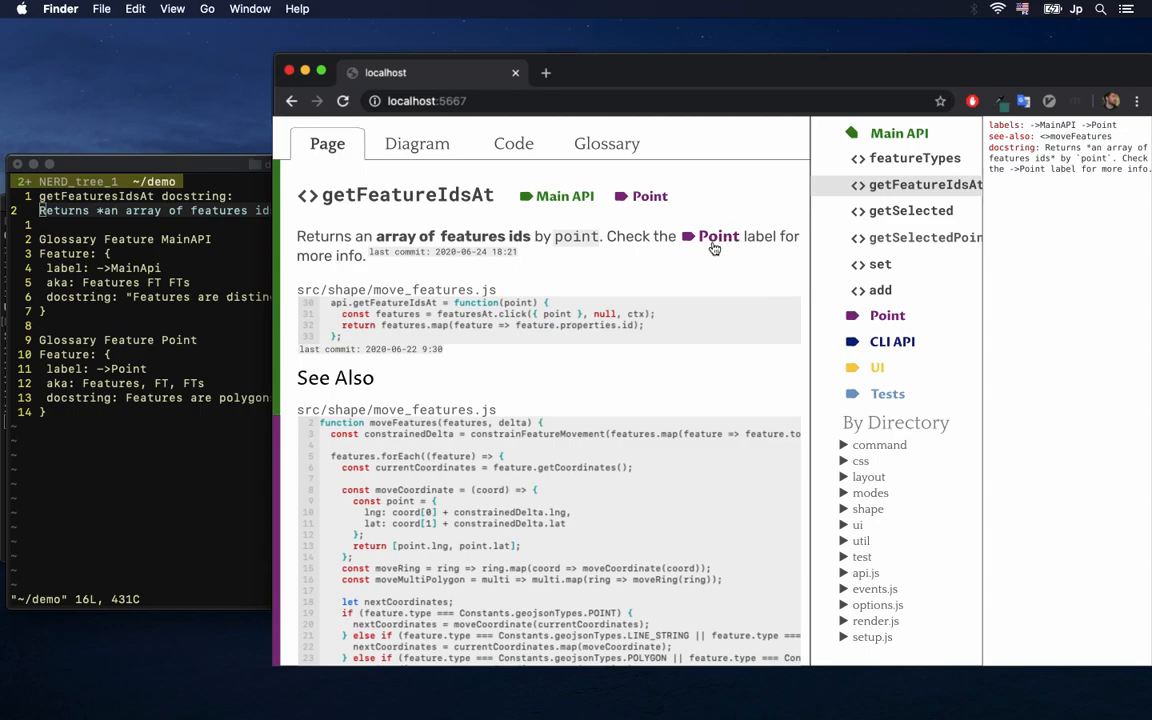
mouse_move(404, 262)
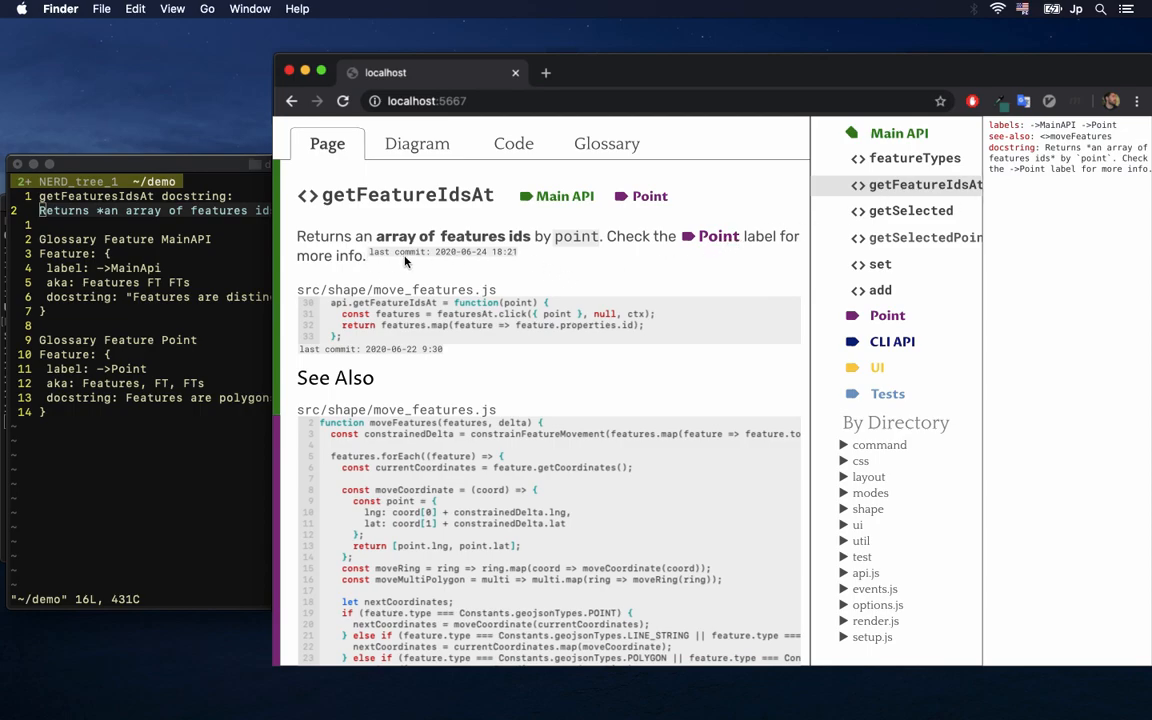
mouse_move(510, 272)
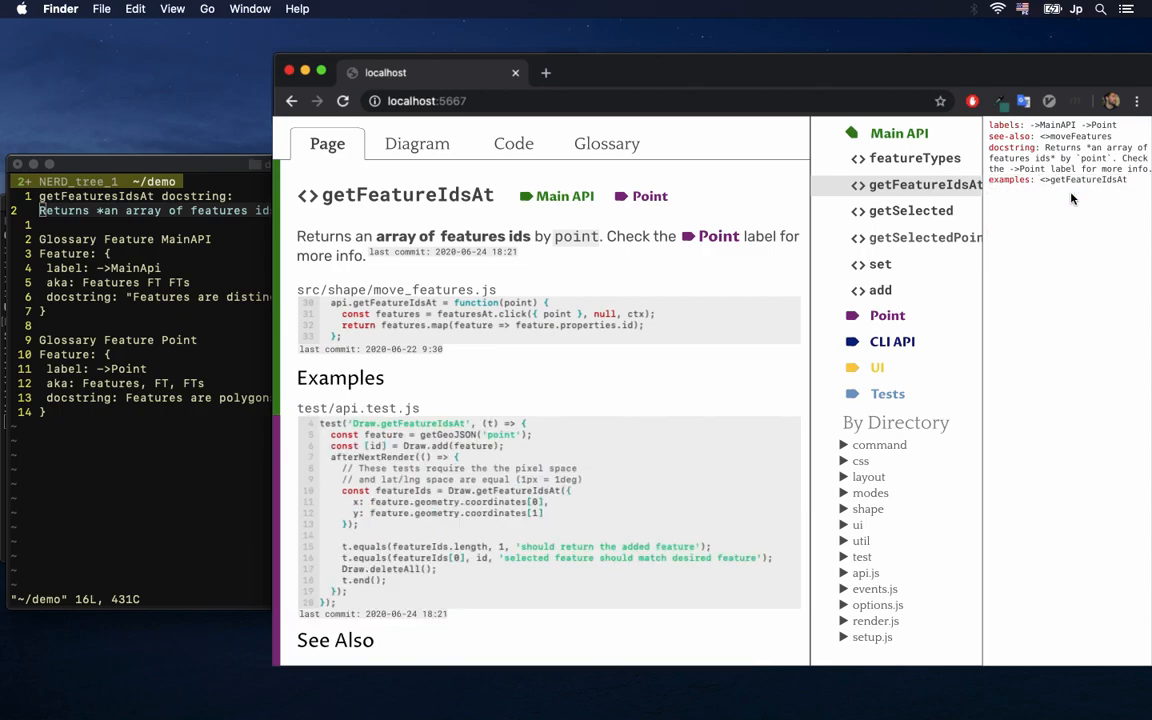
mouse_move(472, 300)
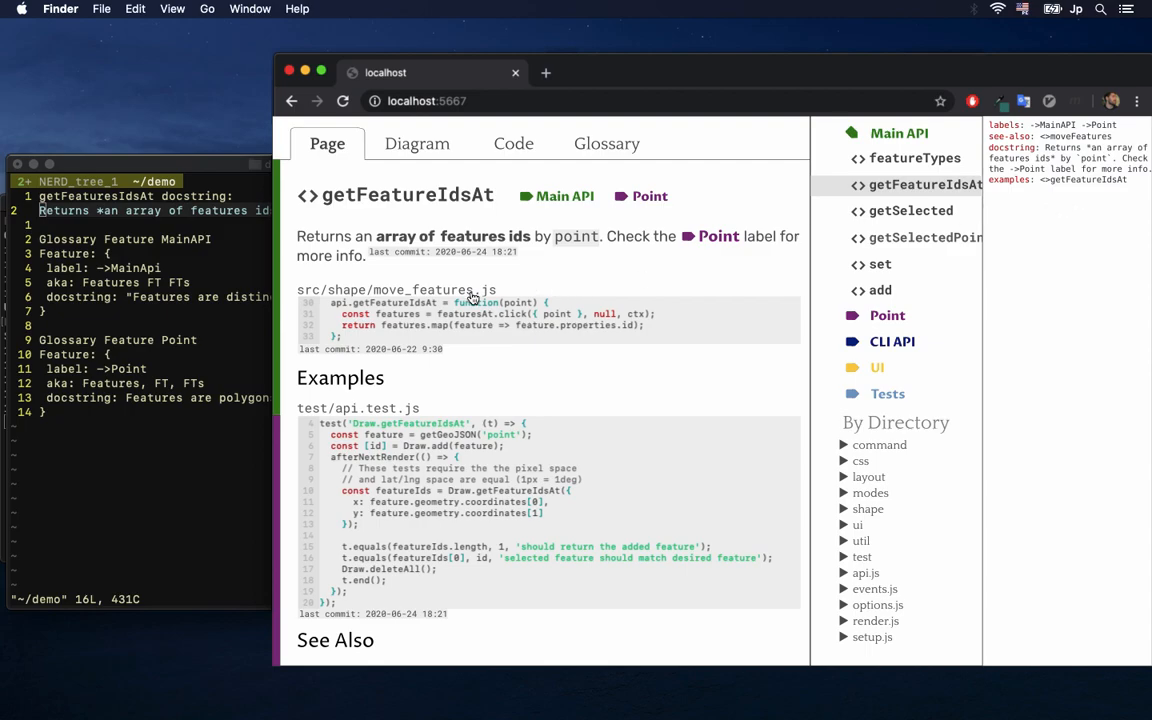
mouse_move(390, 396)
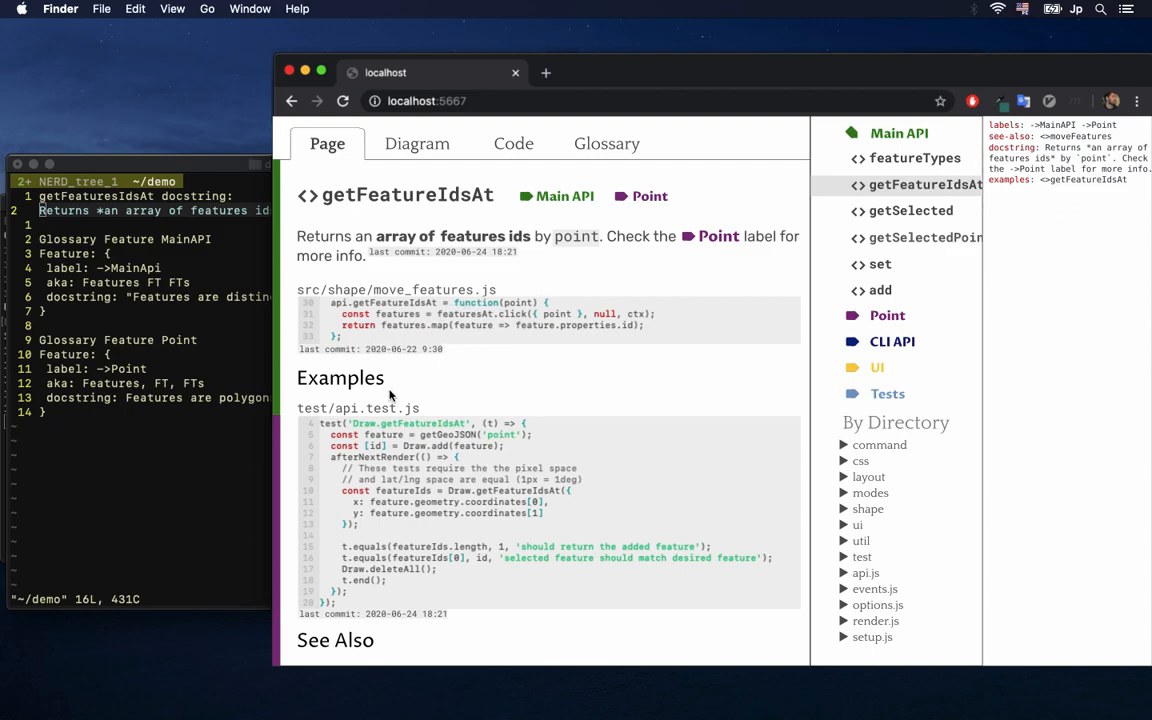
mouse_move(490, 468)
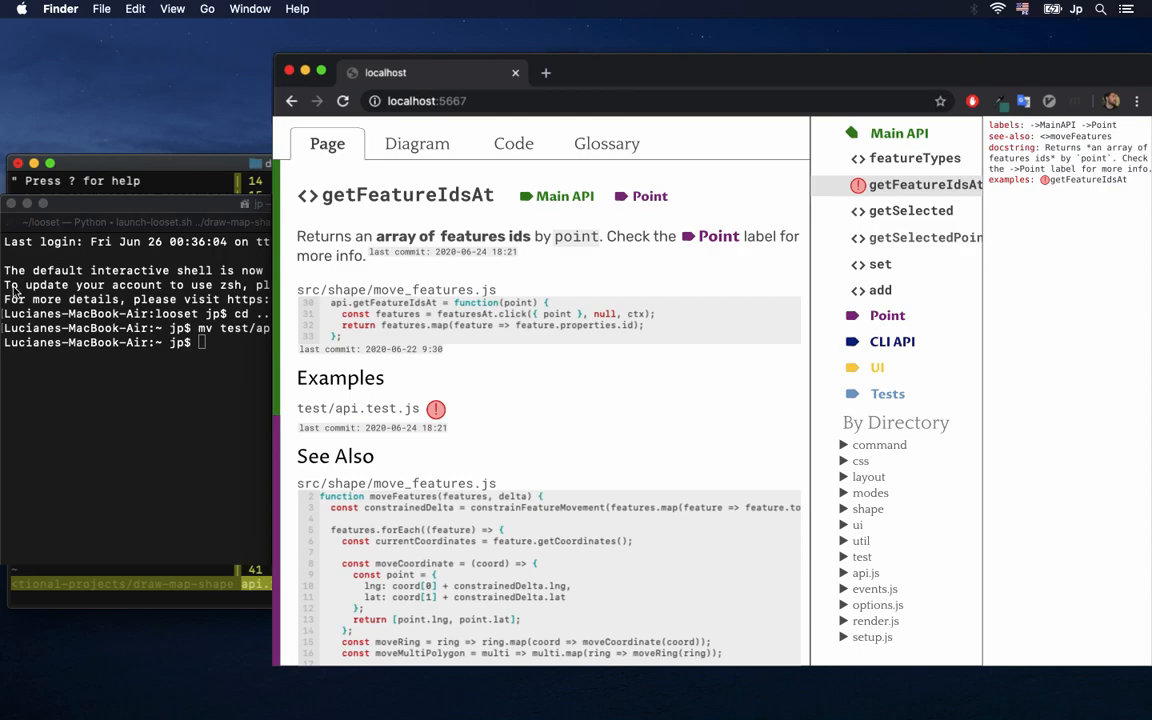
Show the documentation in the Code view.
click(512, 144)
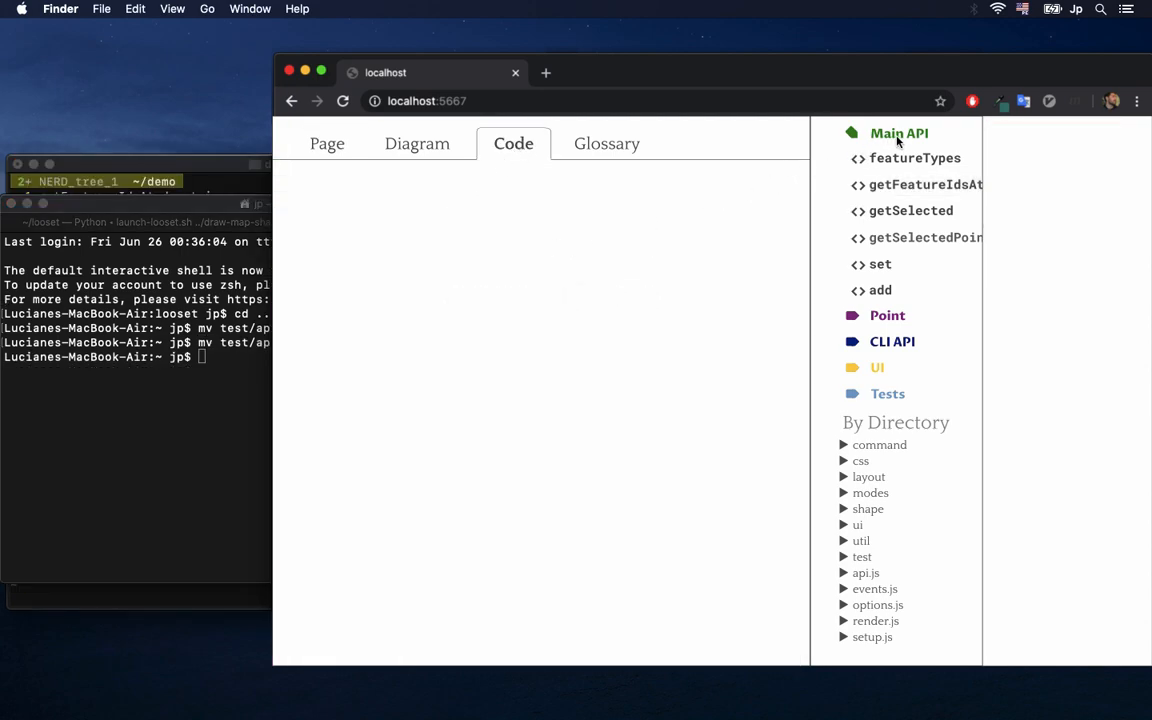
click(898, 132)
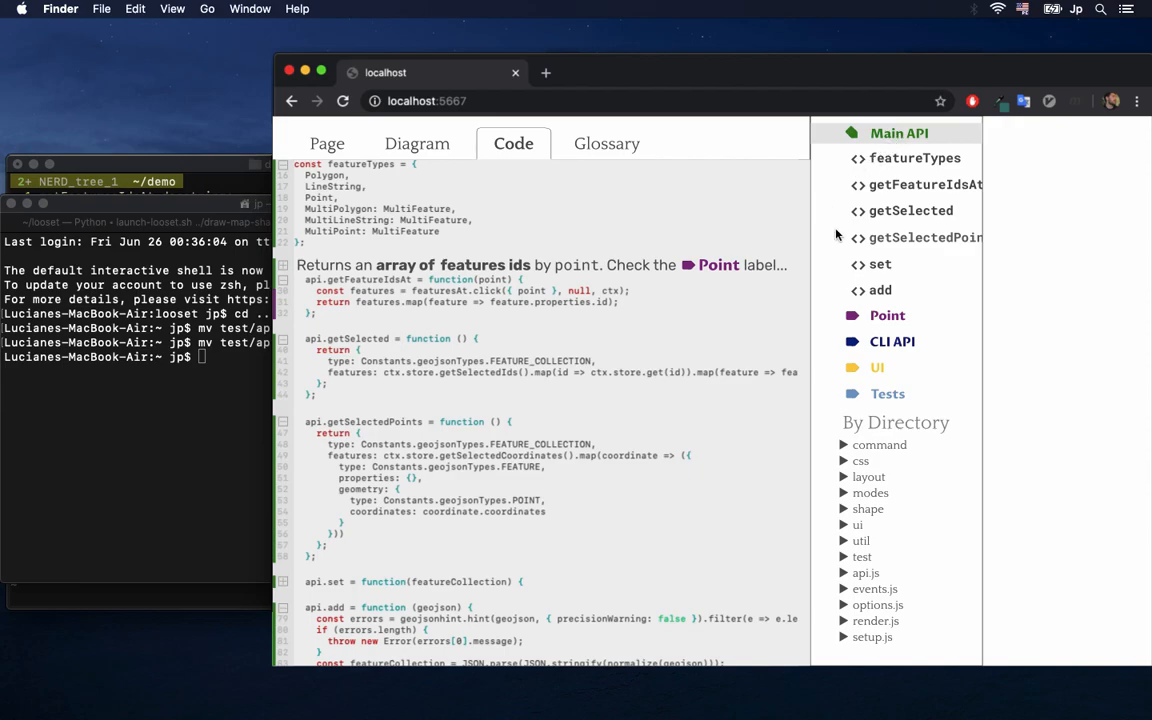
mouse_move(448, 216)
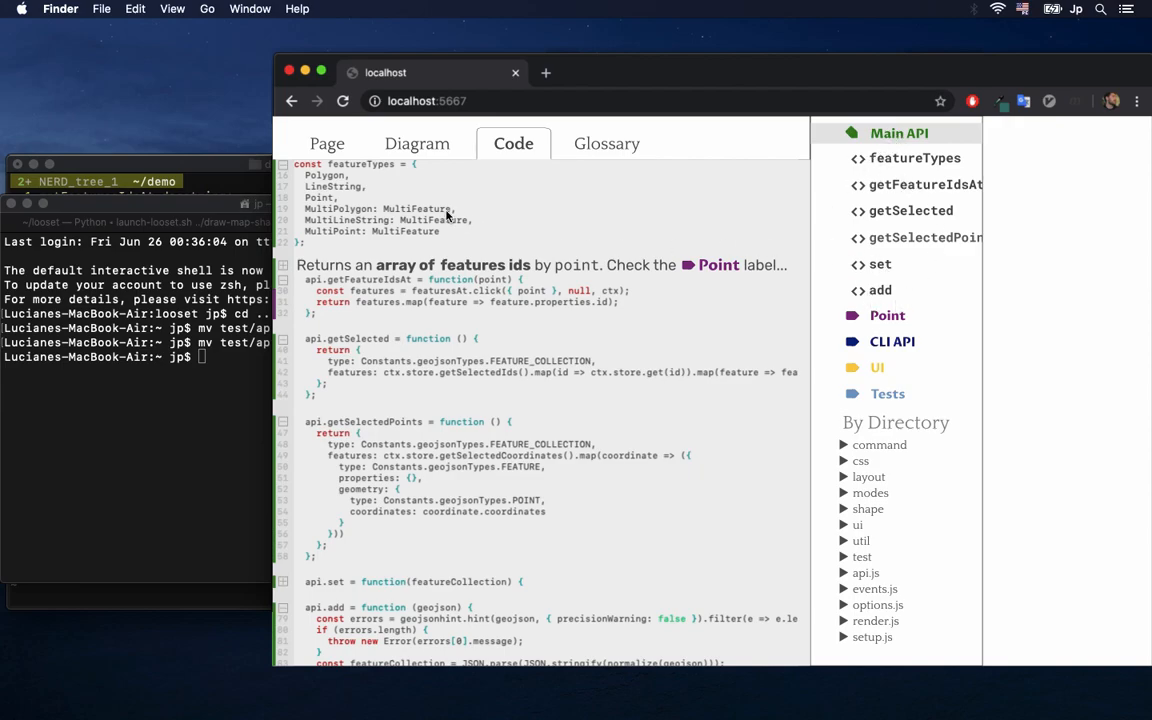
mouse_move(484, 260)
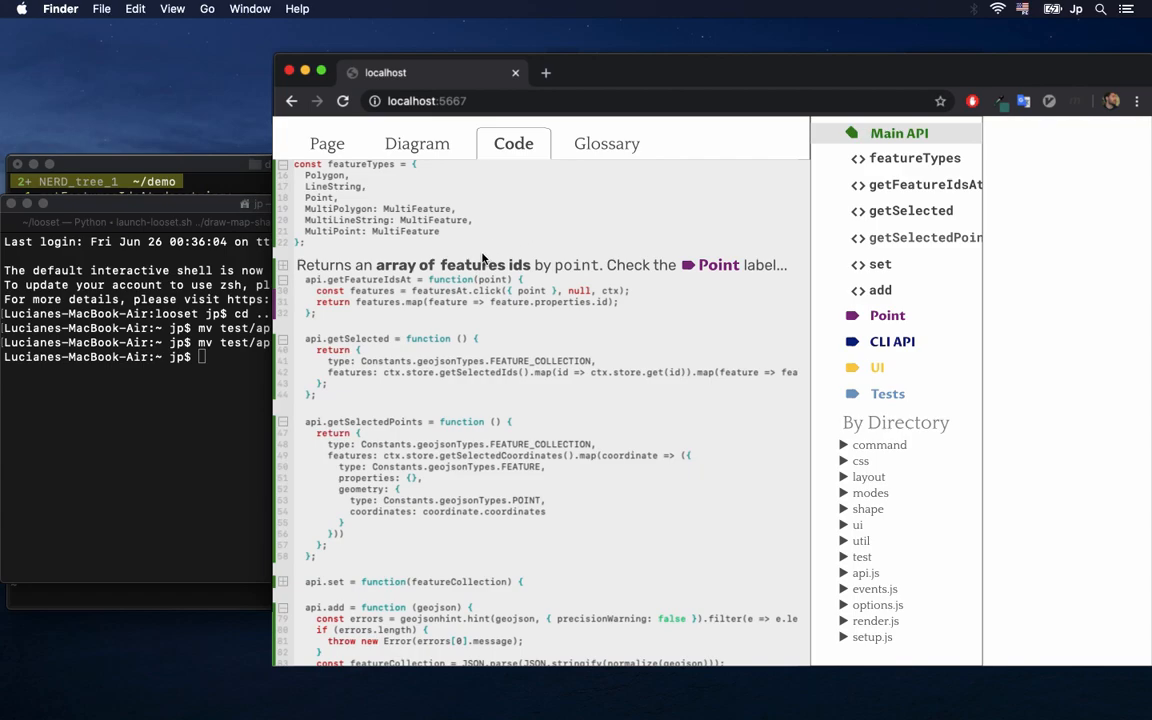
mouse_move(296, 178)
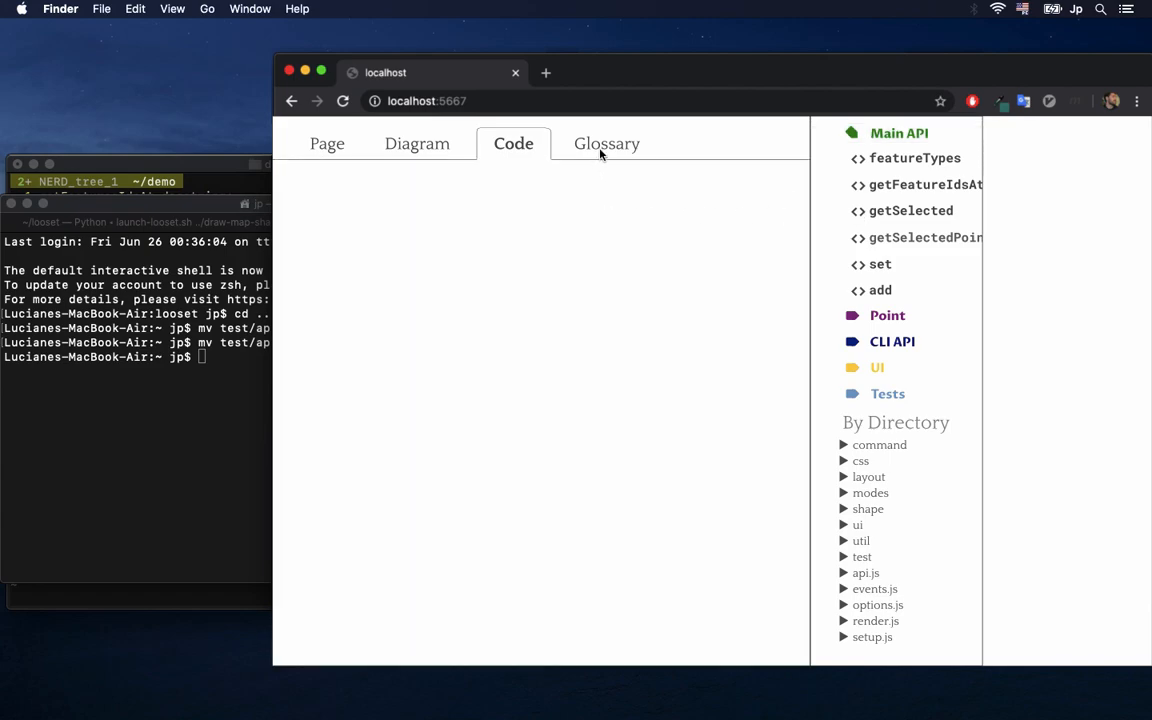
Show the Glossary view and yank the MainAPI and Point Feature glossary blocks in vim.
click(608, 144)
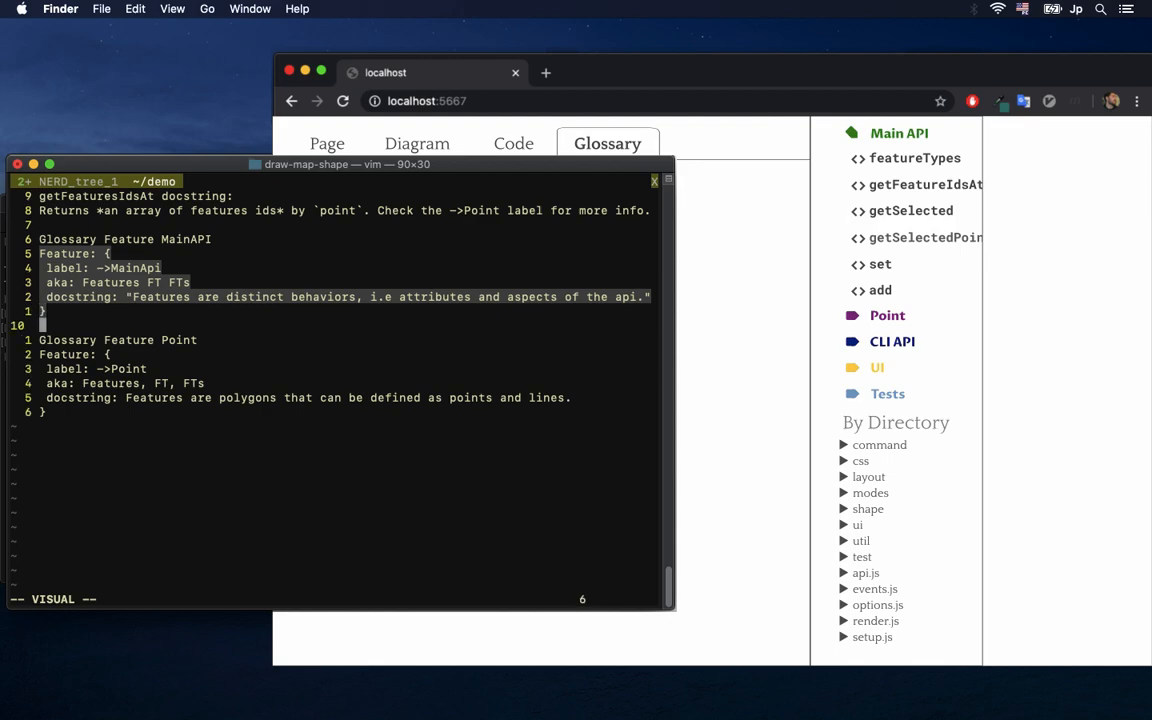
key(y)
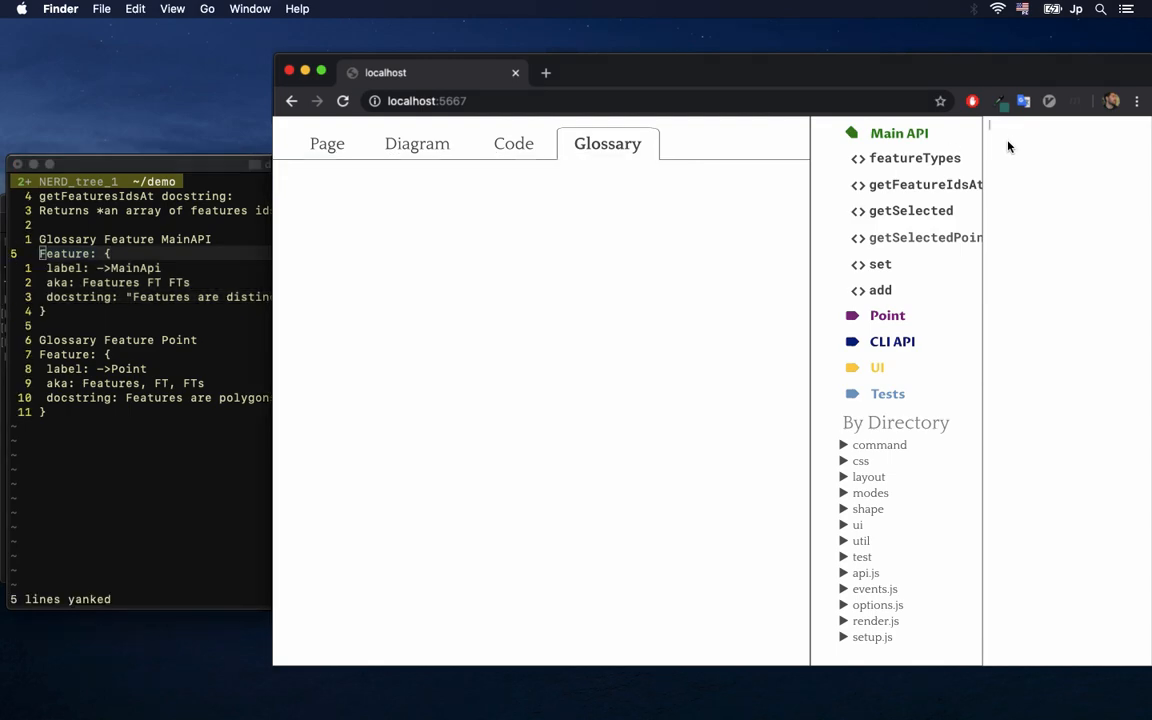
mouse_move(1024, 186)
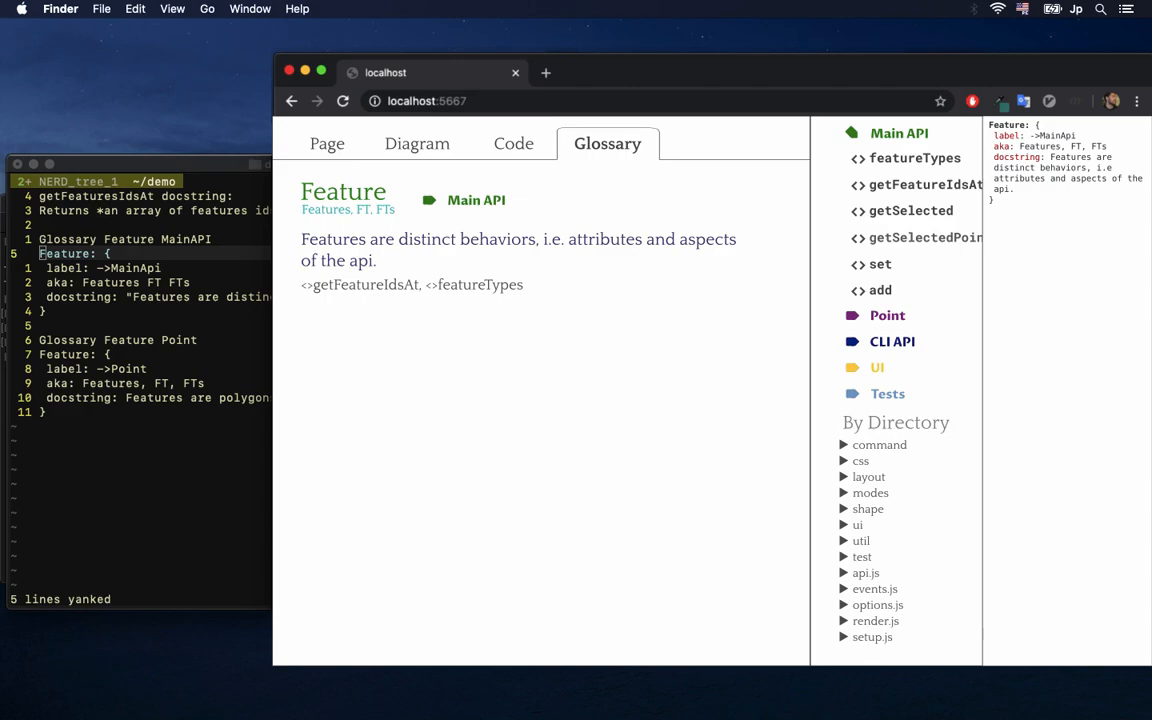
mouse_move(464, 280)
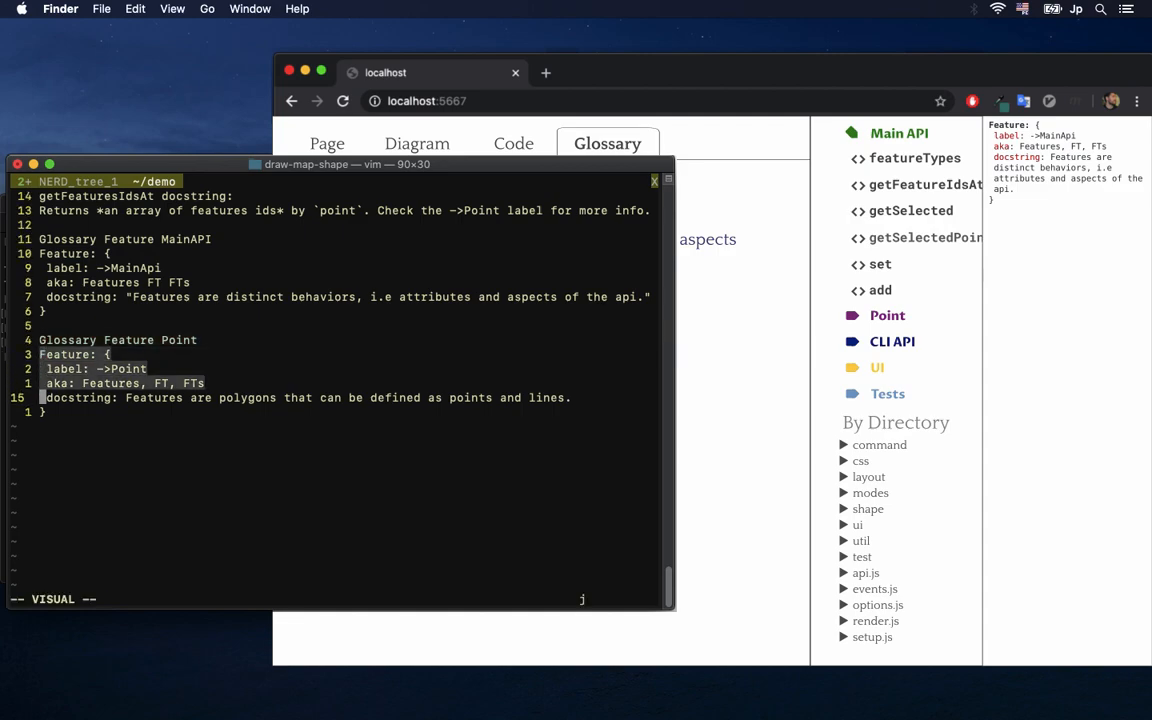
key(y)
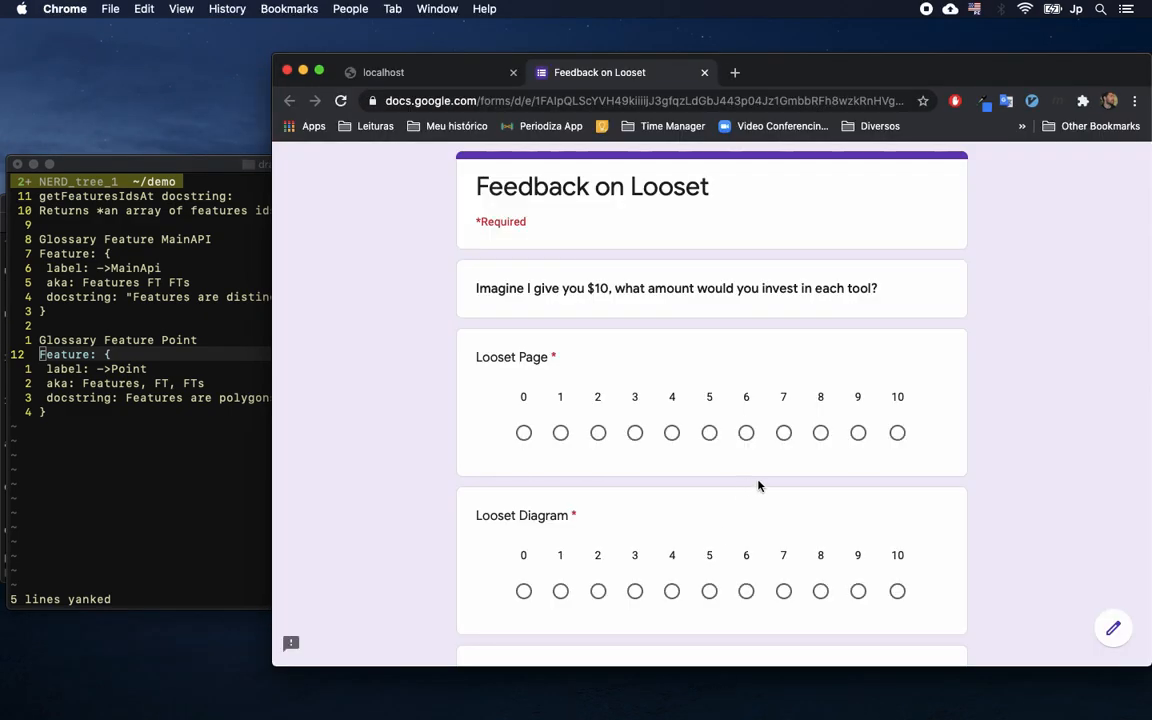
mouse_move(602, 306)
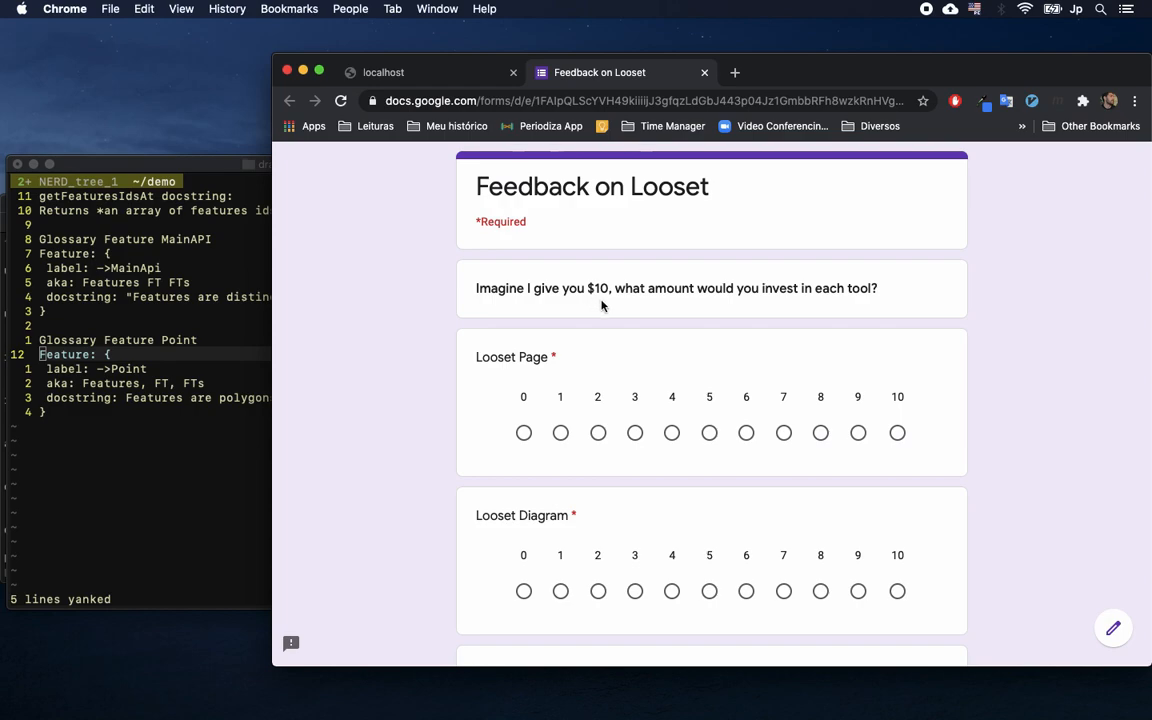
Rate the Looset tools in the feedback form.
scroll(down, 3)
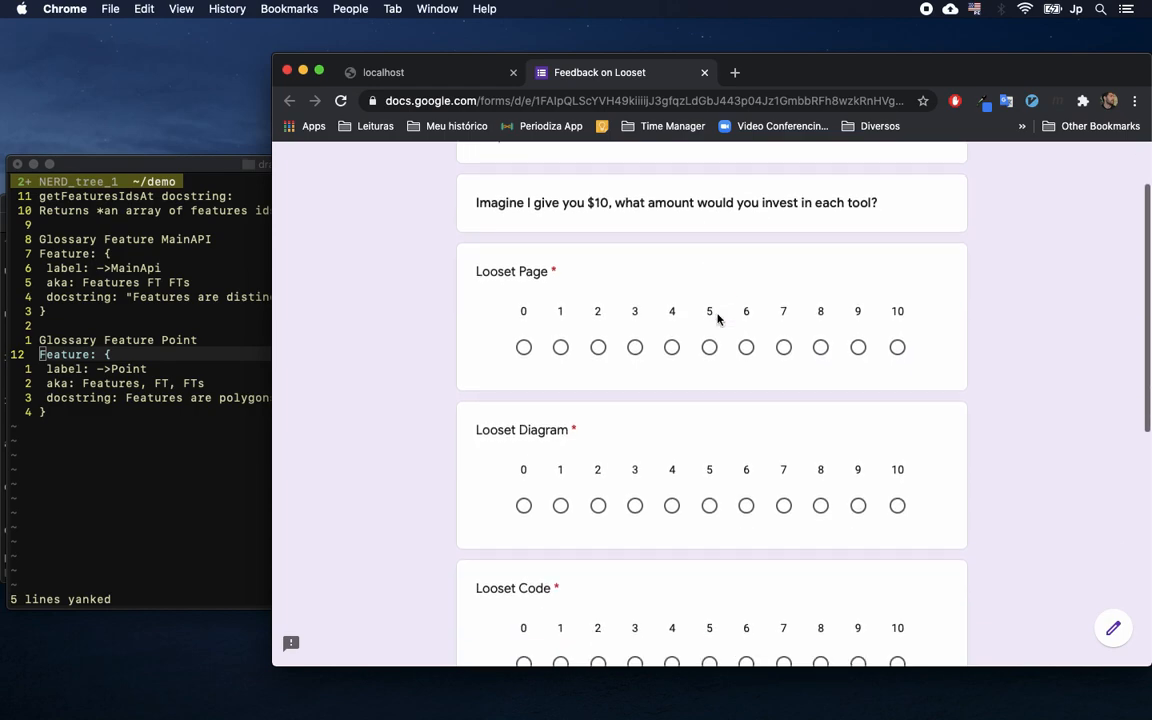
scroll(down, 3)
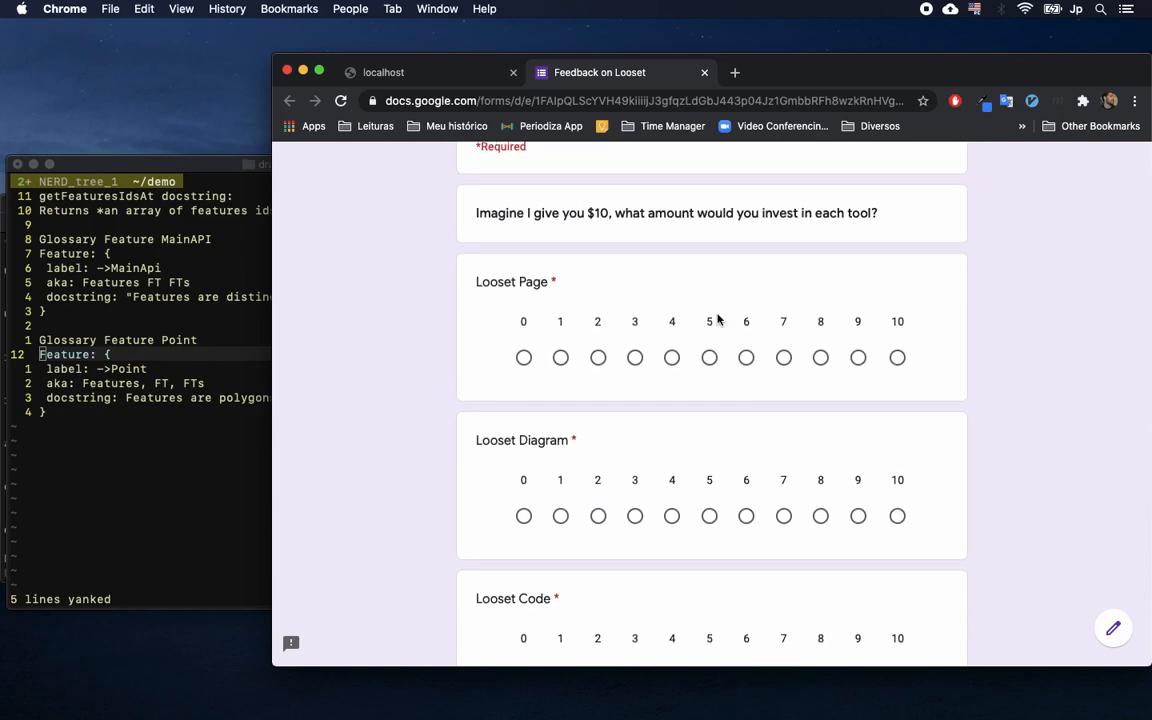
click(598, 356)
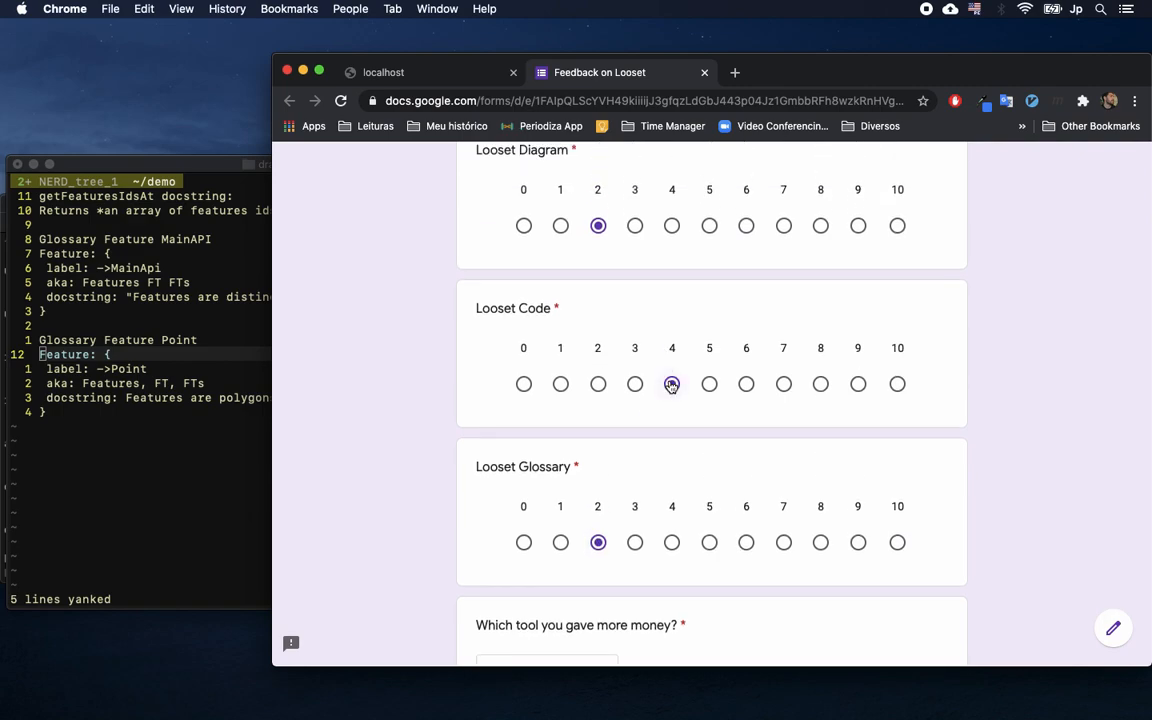
Choose Looset Code as the most funded tool and advance to the next section.
click(548, 454)
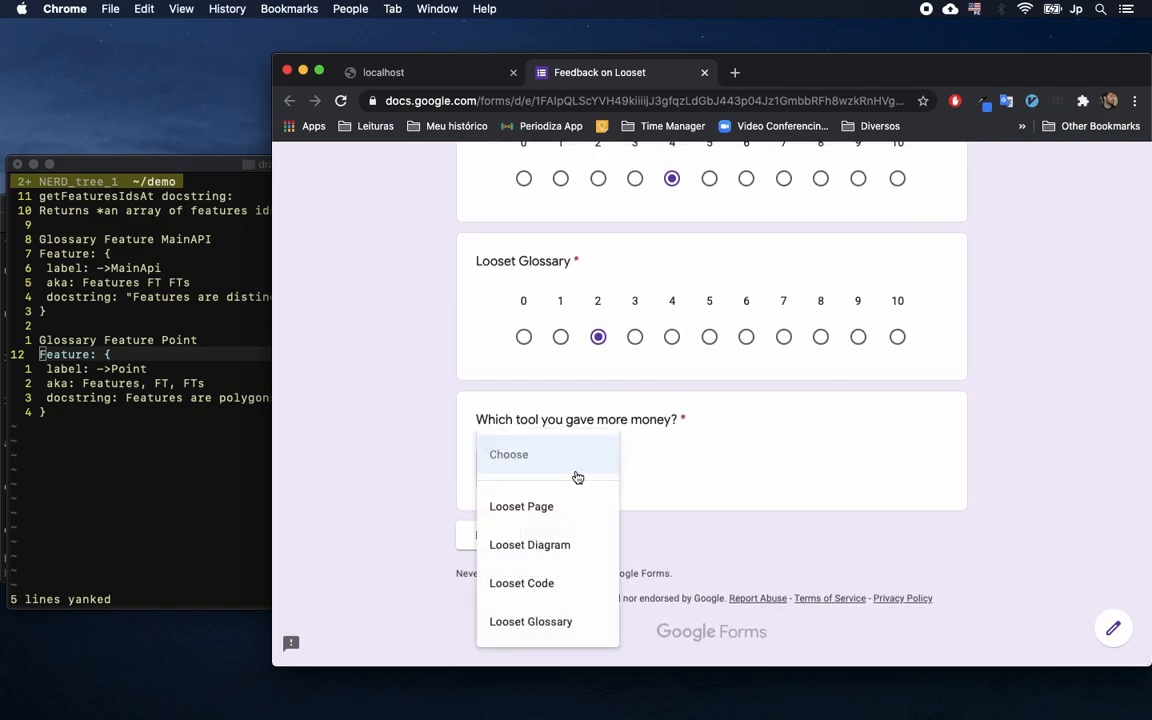
click(520, 584)
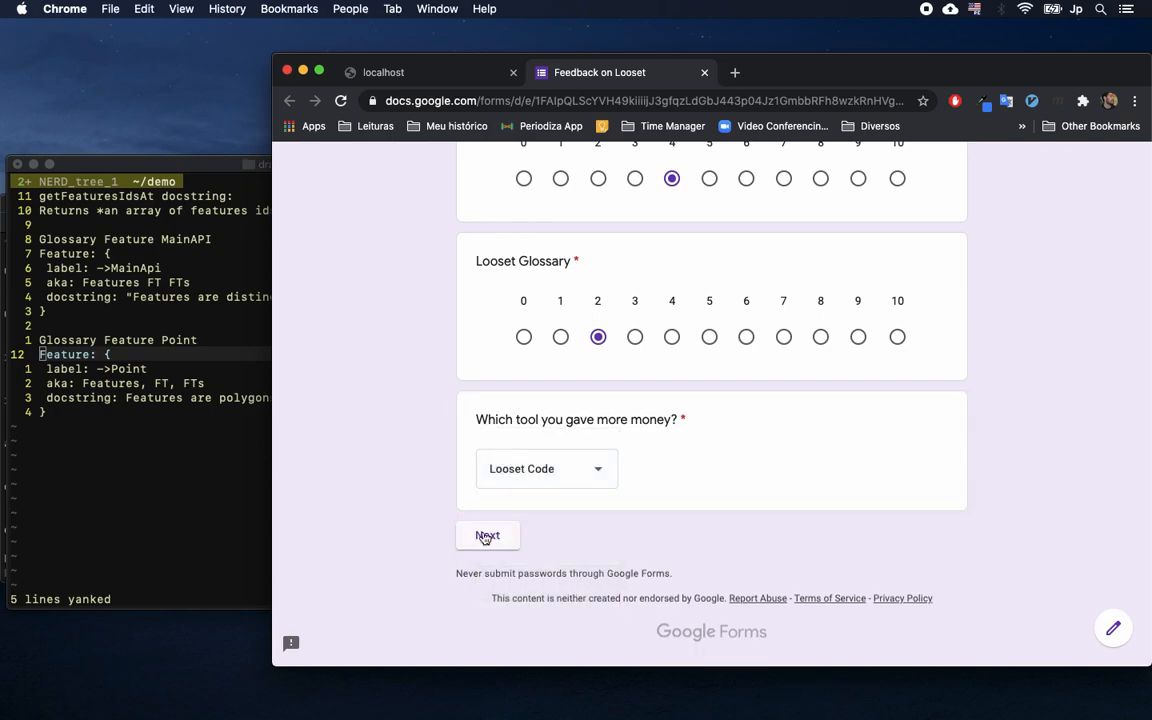
click(488, 536)
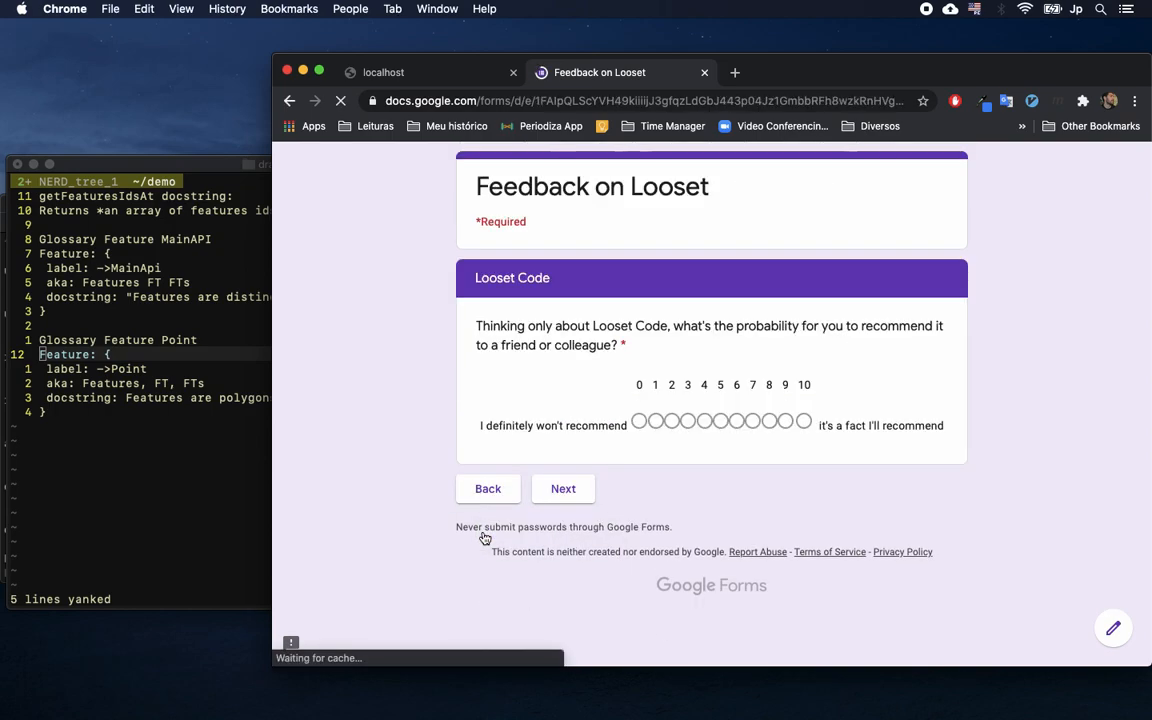
click(340, 100)
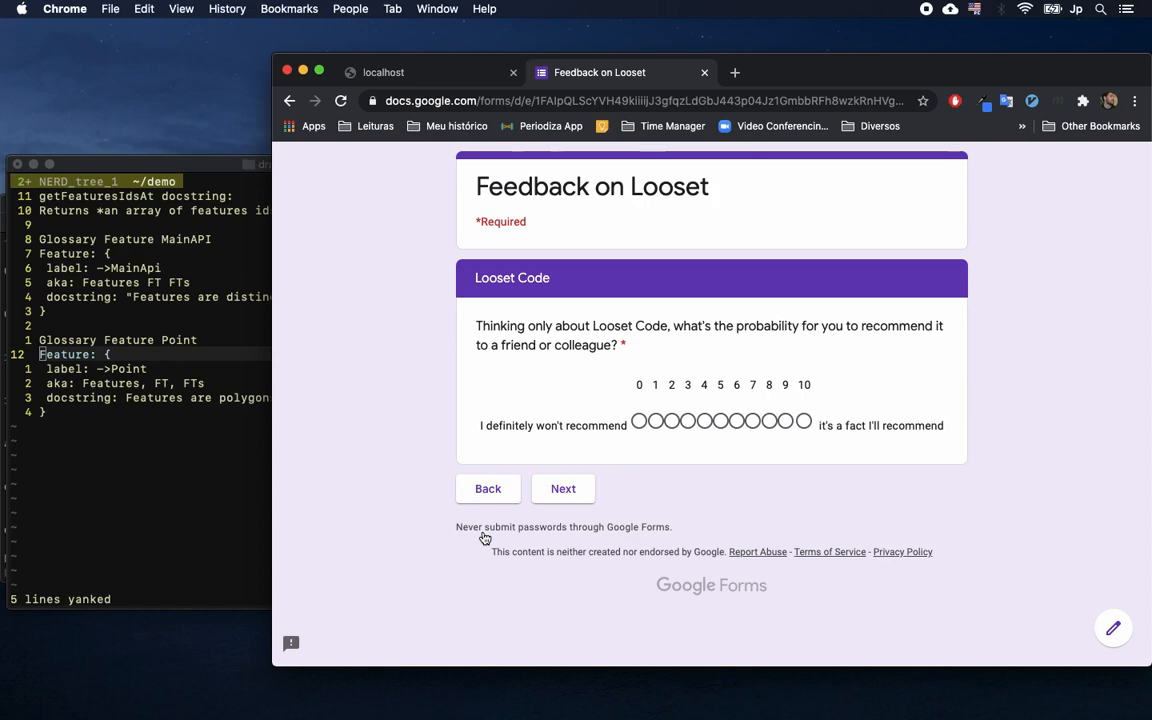